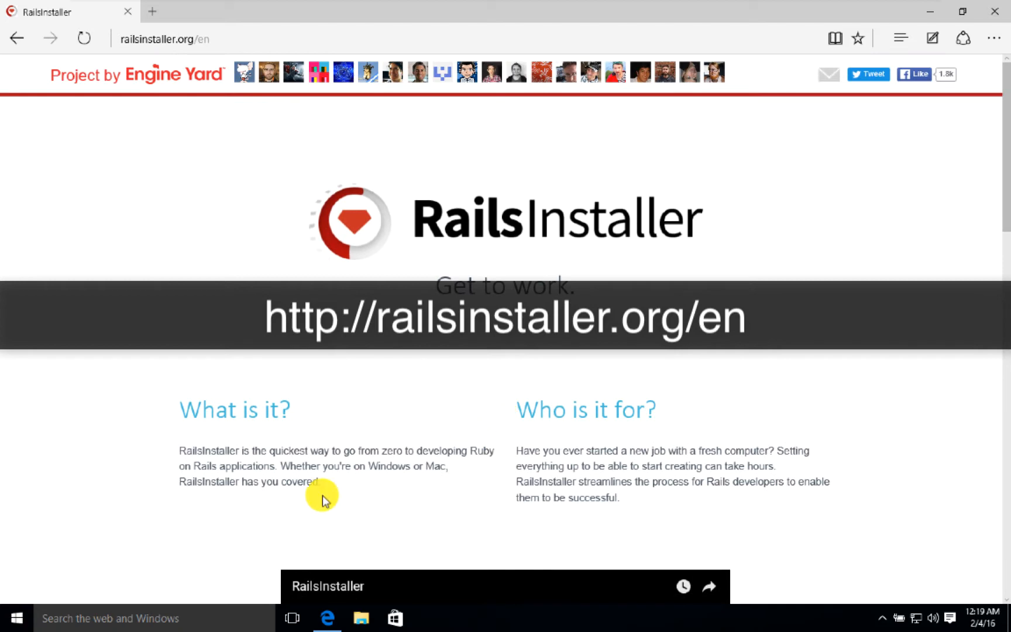
mouse_move(75, 557)
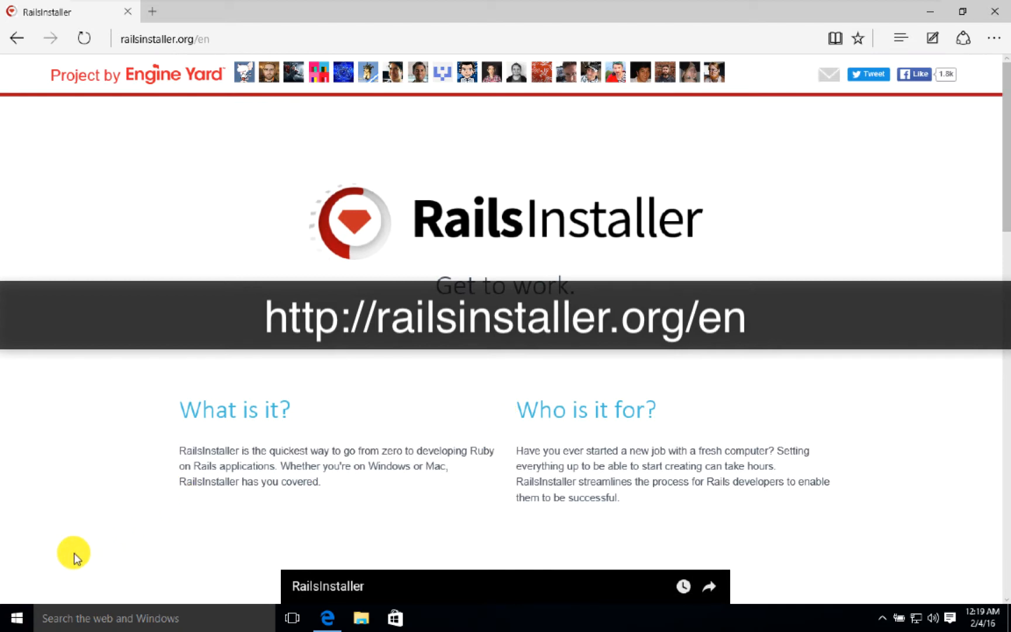
Scroll the railsinstaller.org/en page down to the Windows Downloads section.
left_click(16, 618)
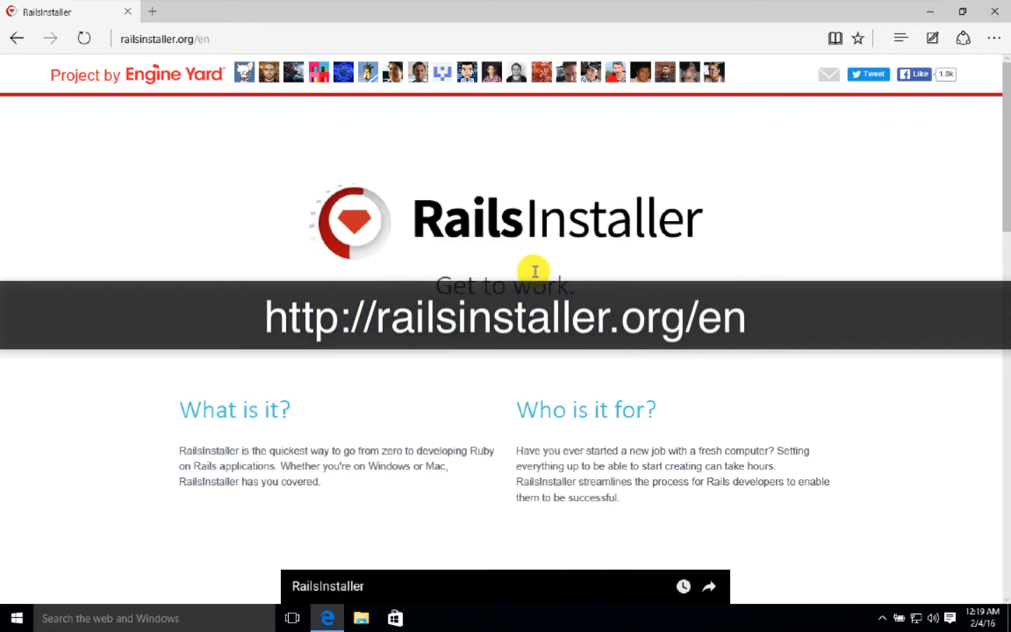
mouse_move(431, 251)
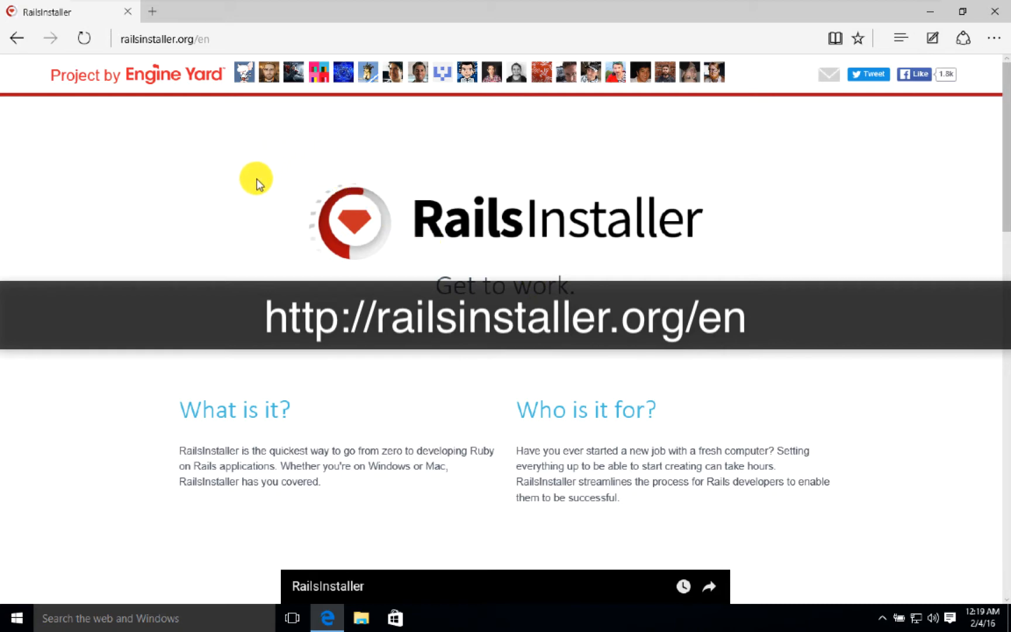
mouse_move(239, 59)
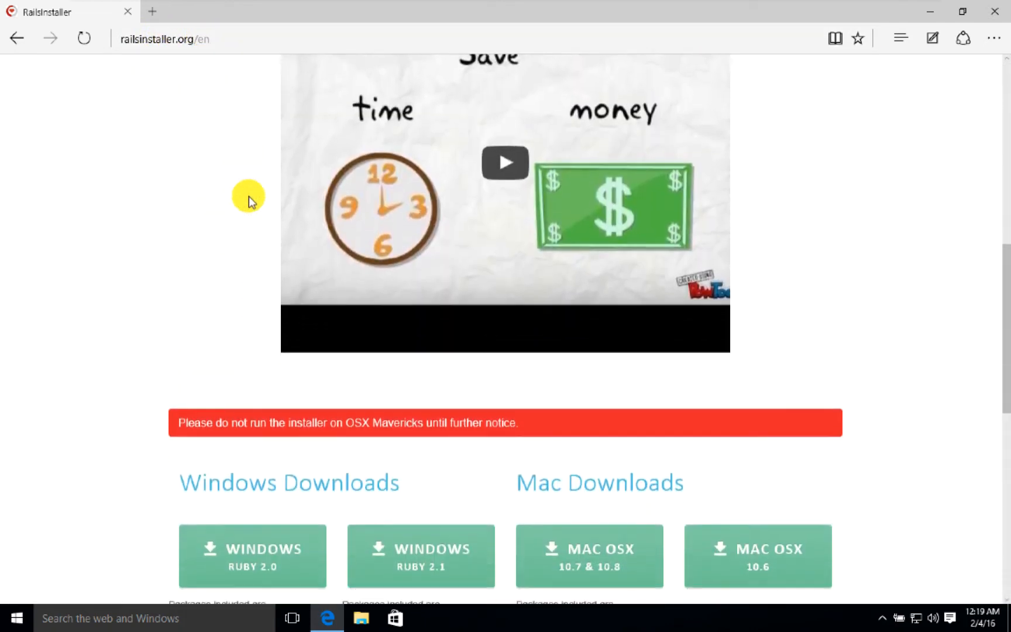
scroll("down", 3)
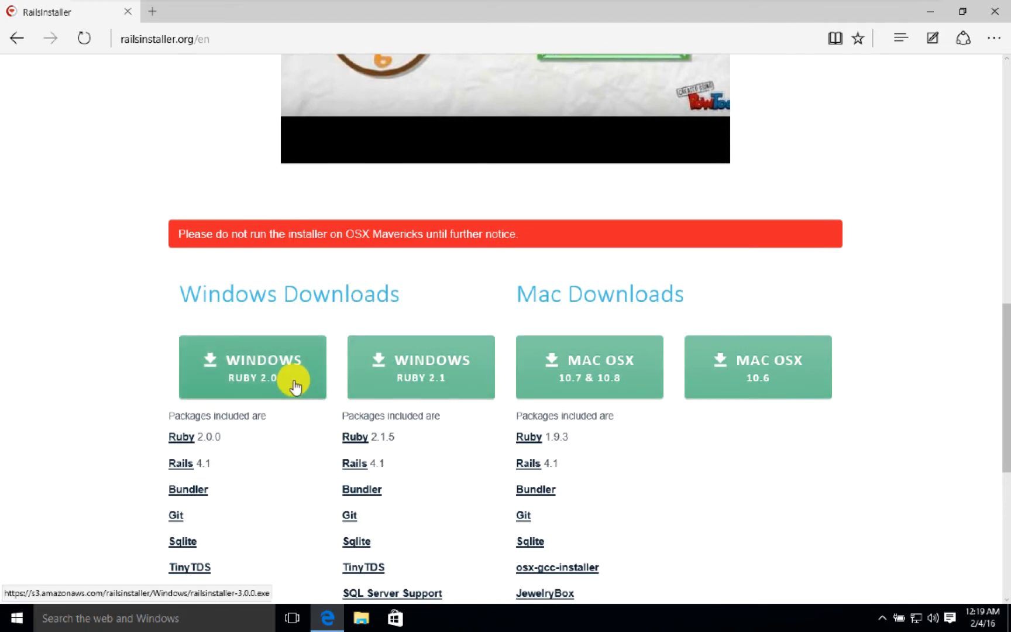
scroll("down", 3)
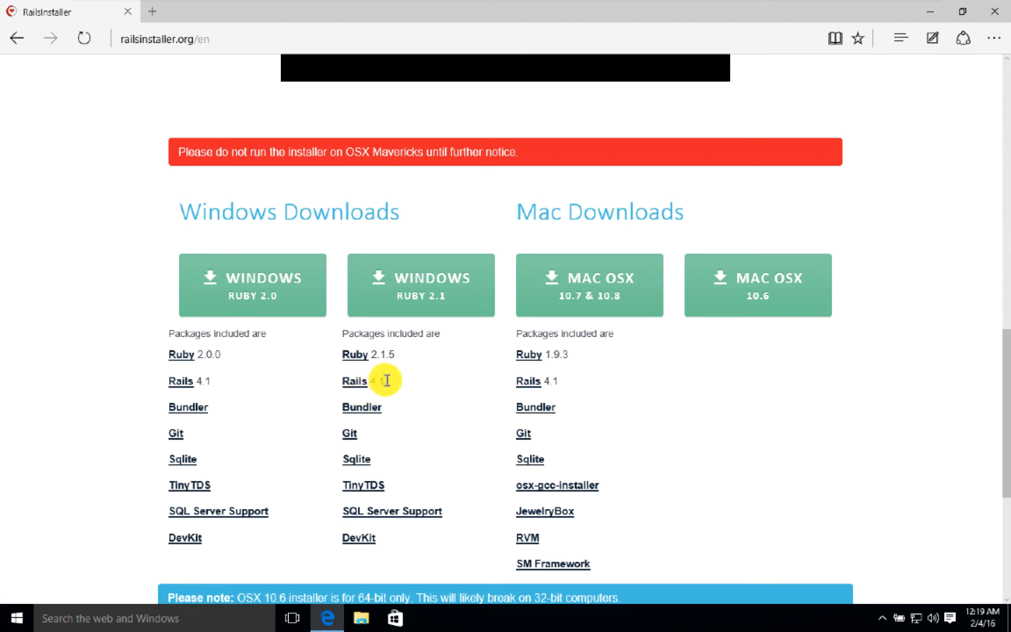
mouse_move(397, 454)
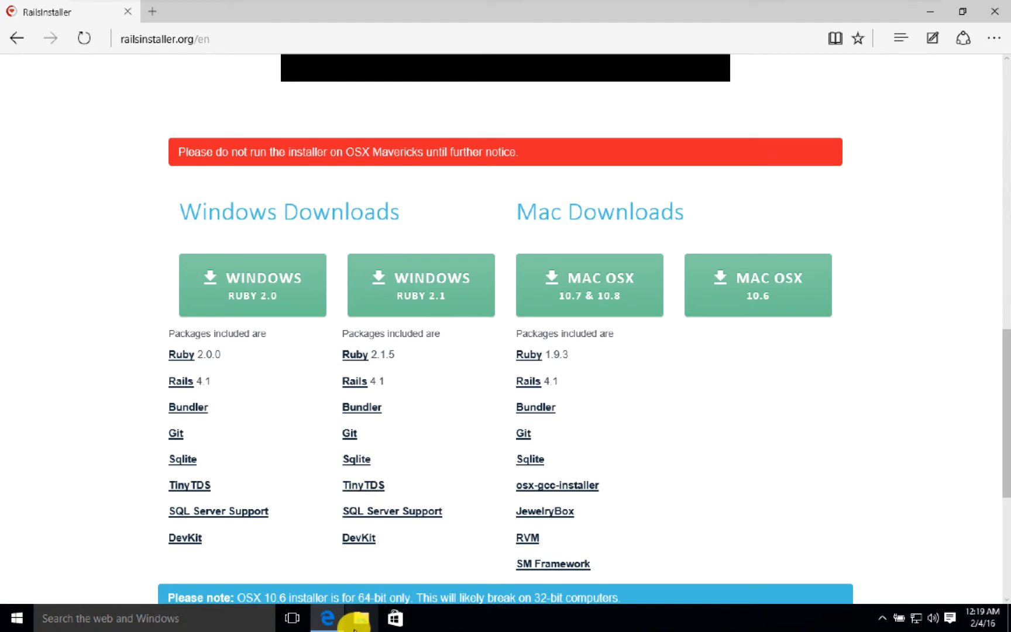
Launch railsinstaller-3.1.0 from Downloads and accept all the licenses to reach destination options.
left_click(362, 618)
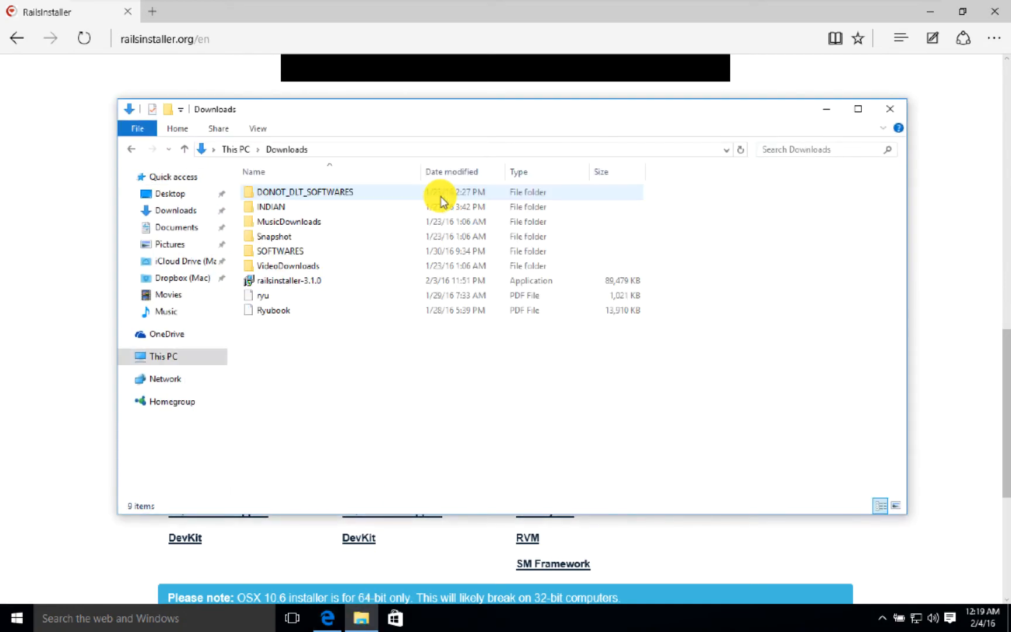
double_click(288, 279)
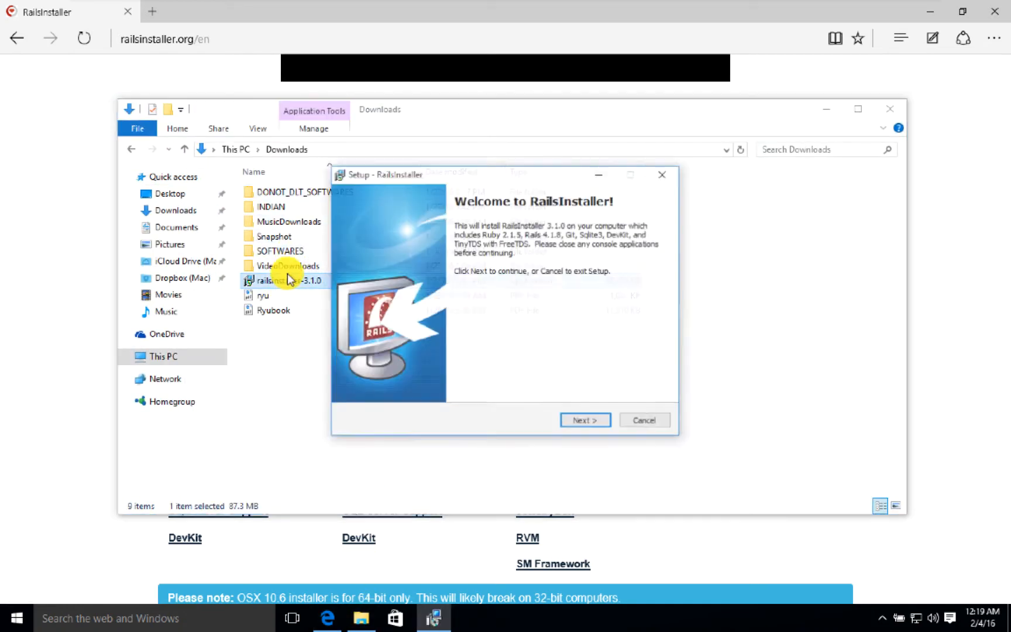
left_click(584, 420)
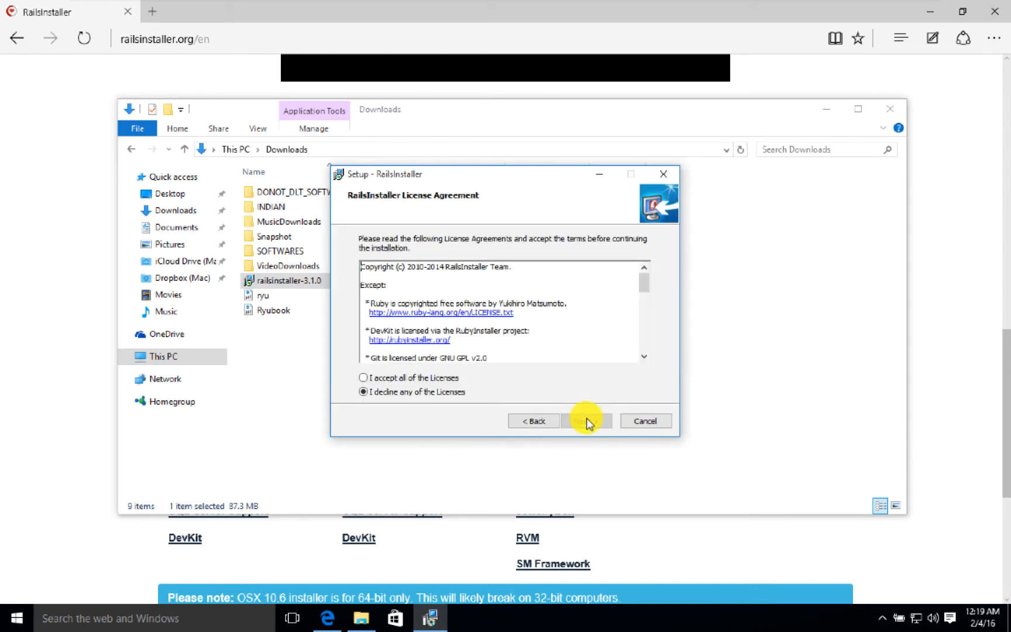
left_click(364, 378)
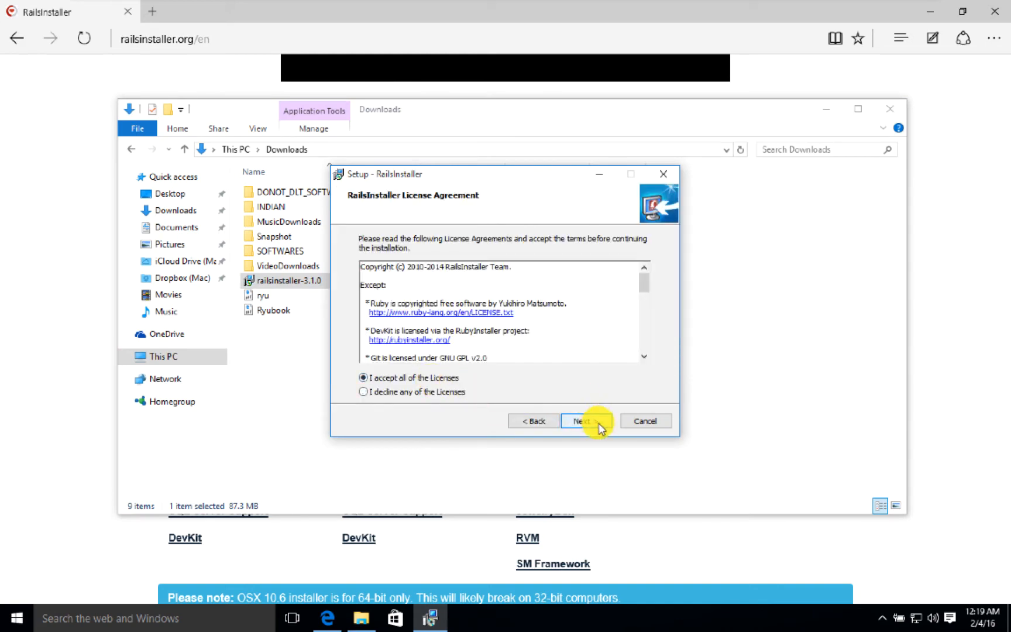
left_click(585, 420)
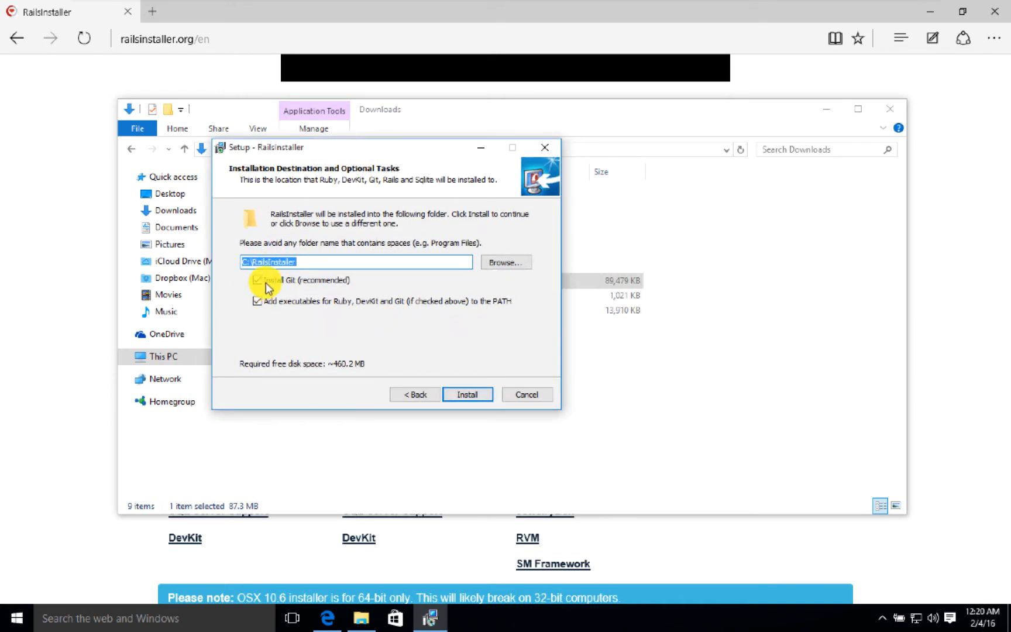
Install into C:\RailsInstaller keeping the Install Git and Add executables to PATH options.
left_click(258, 280)
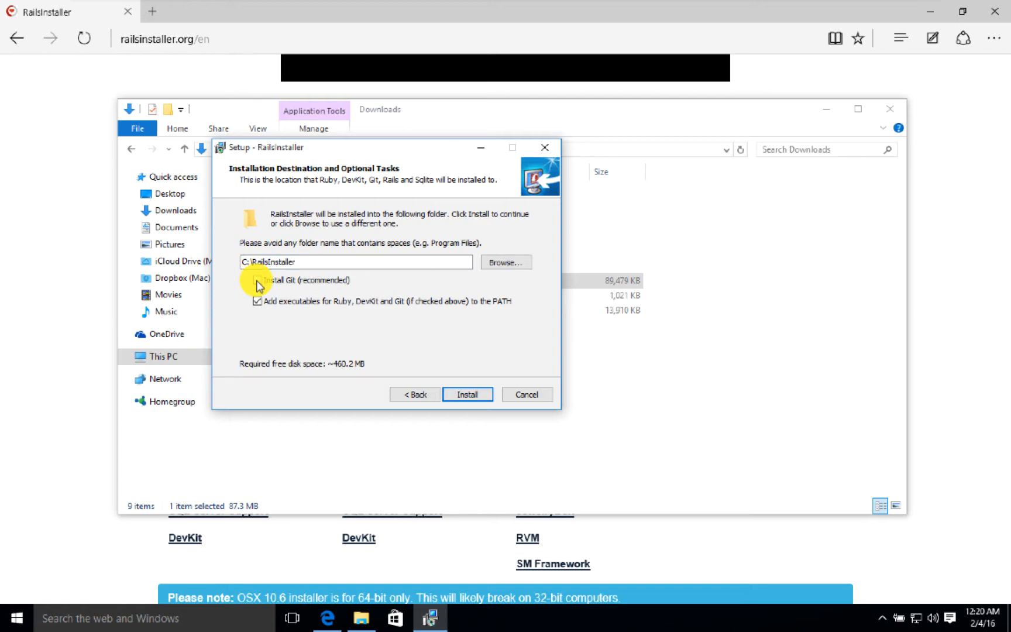
left_click(257, 280)
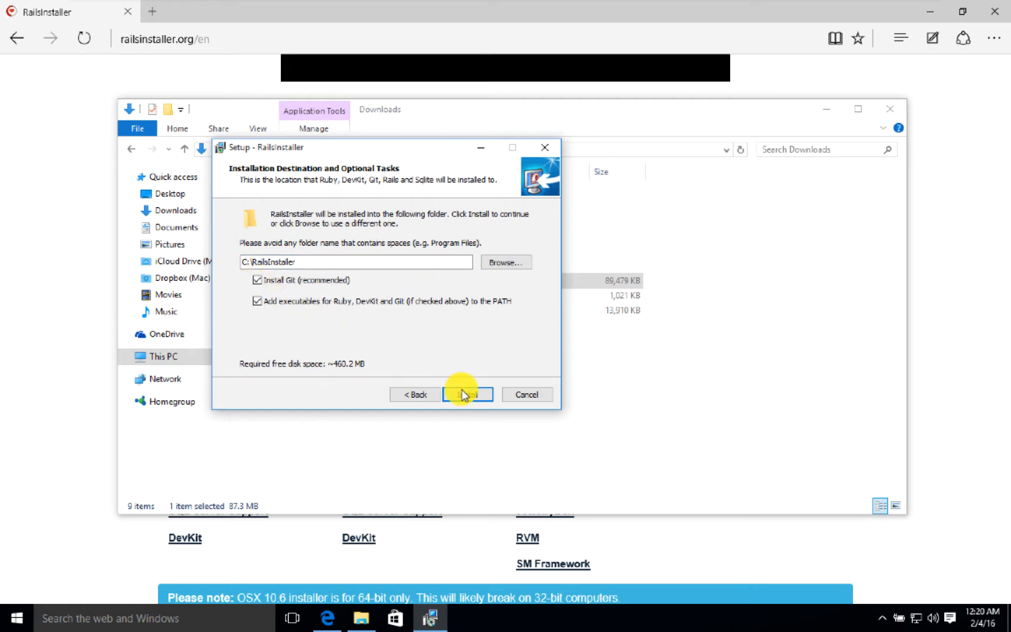
left_click(467, 394)
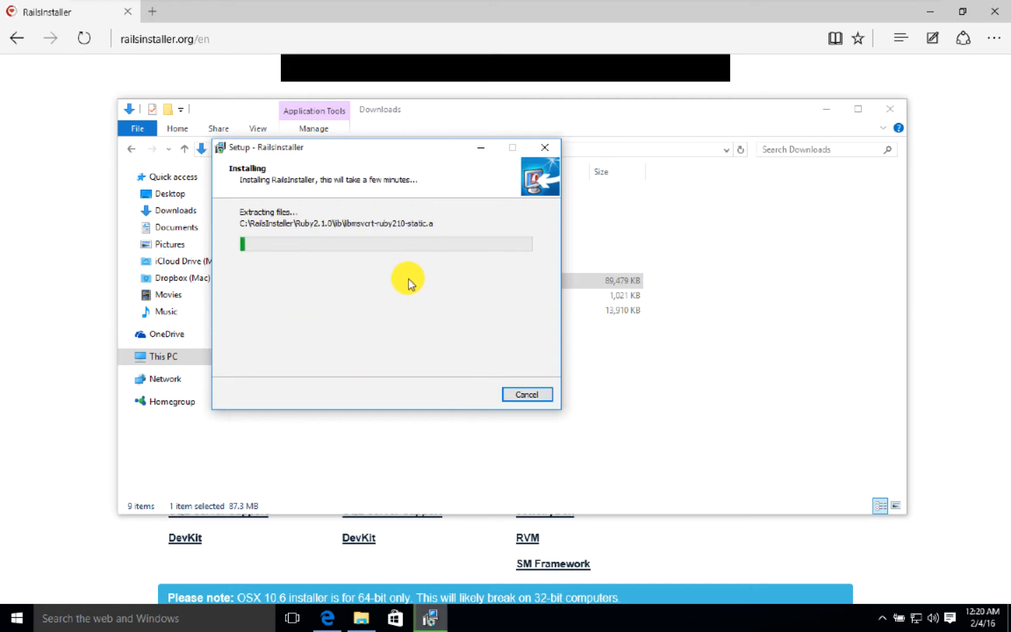
mouse_move(320, 282)
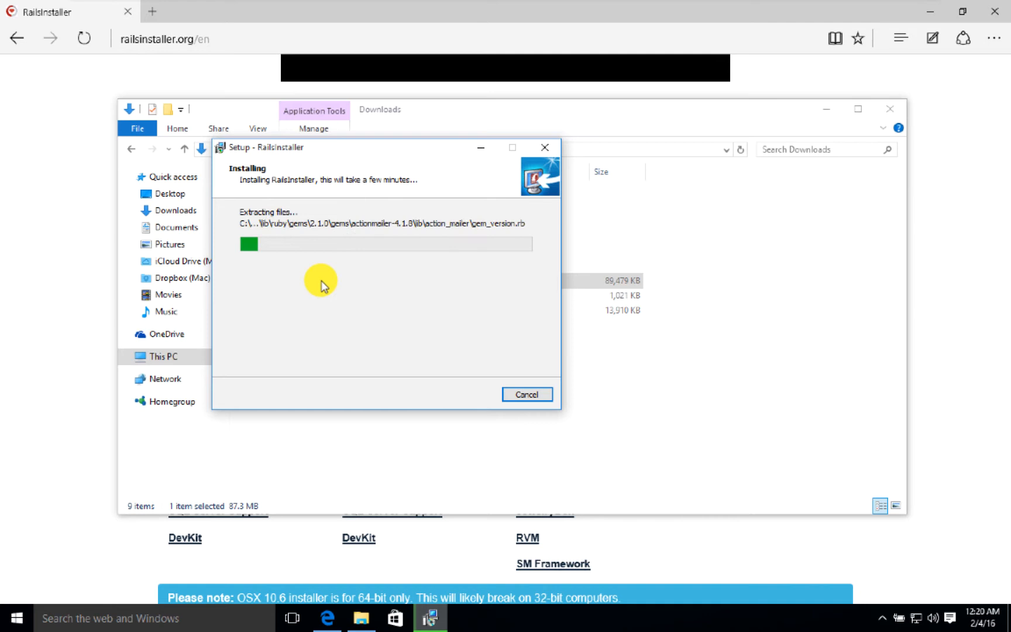
mouse_move(212, 528)
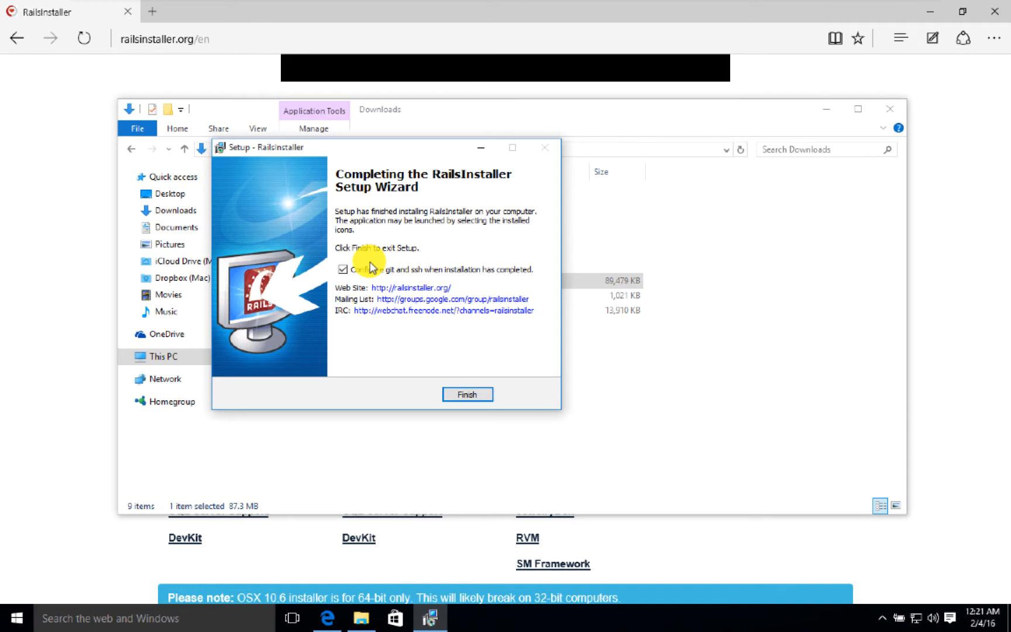
Finish setup with 'Configure git and ssh', entering user name 'sulman' and a hotmail email.
left_click(467, 394)
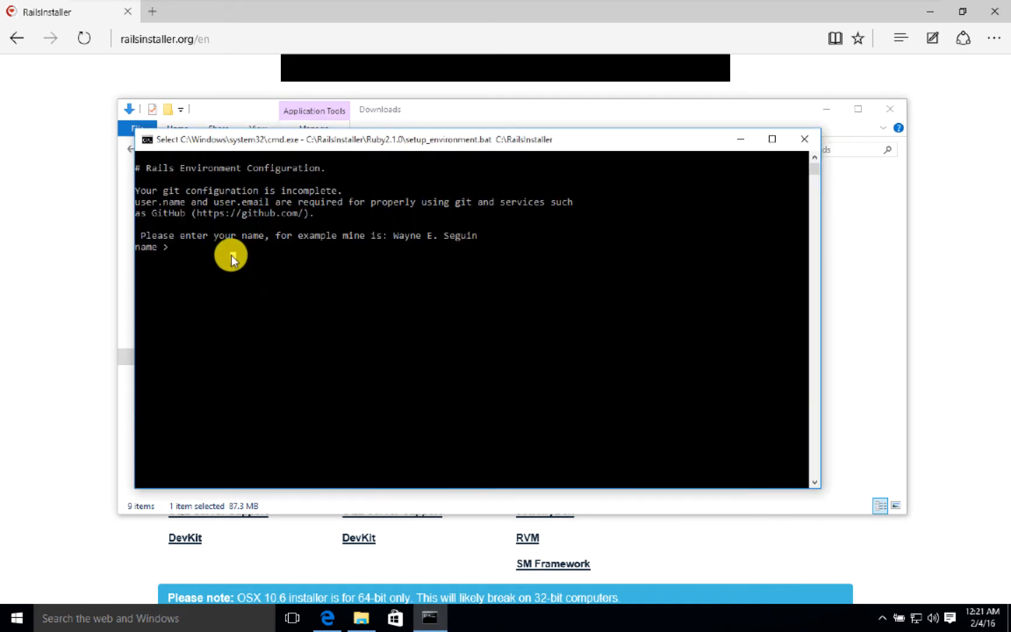
type("Sulman")
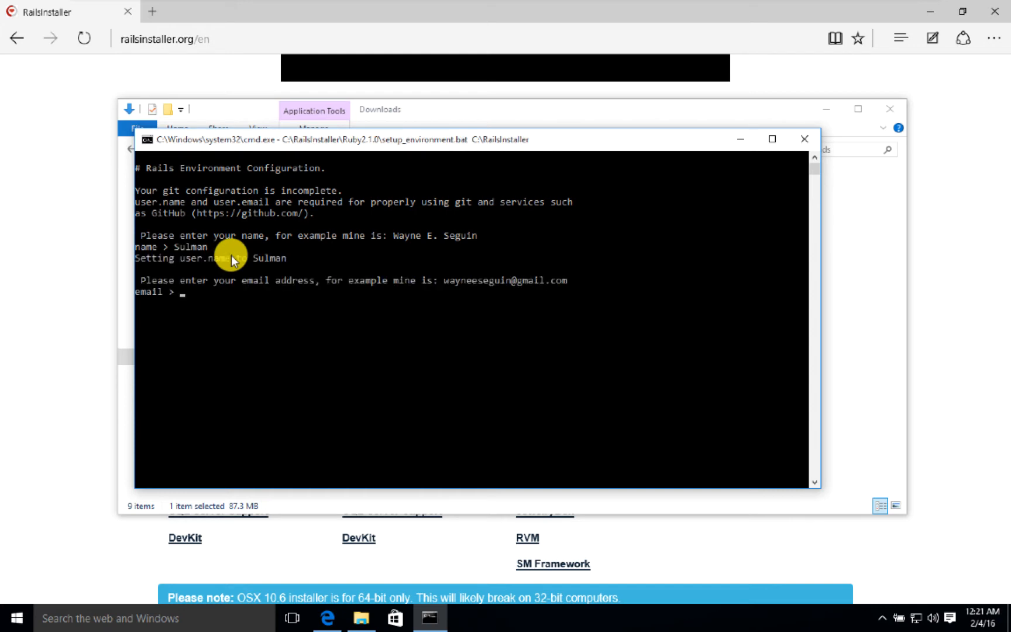
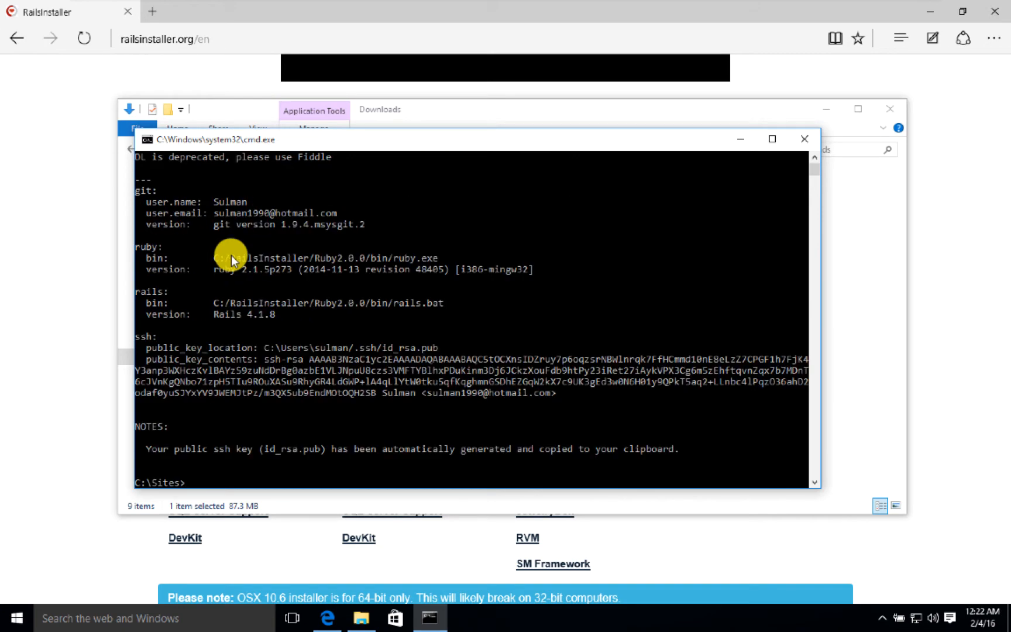
mouse_move(267, 360)
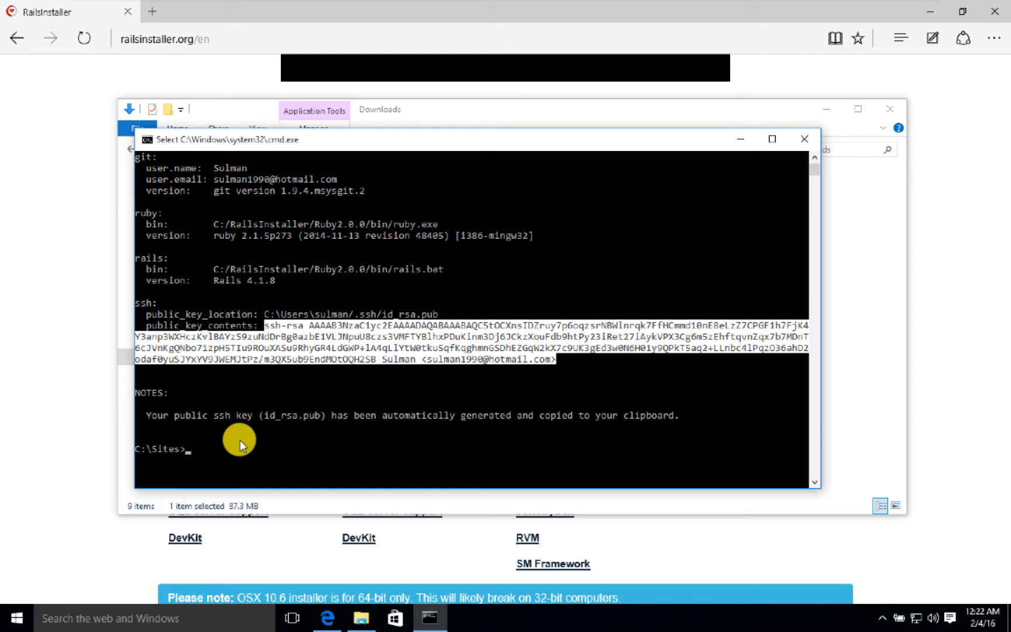
Check the installed Ruby and Rails versions with 'ruby -v' and 'rails -v'.
type("ruby -v")
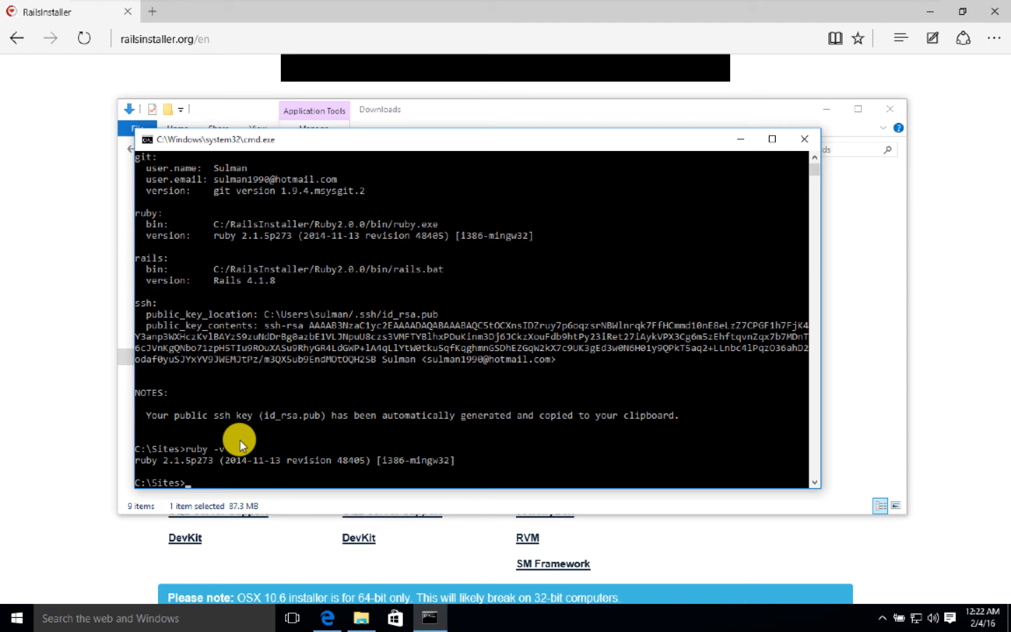
type("rails -v")
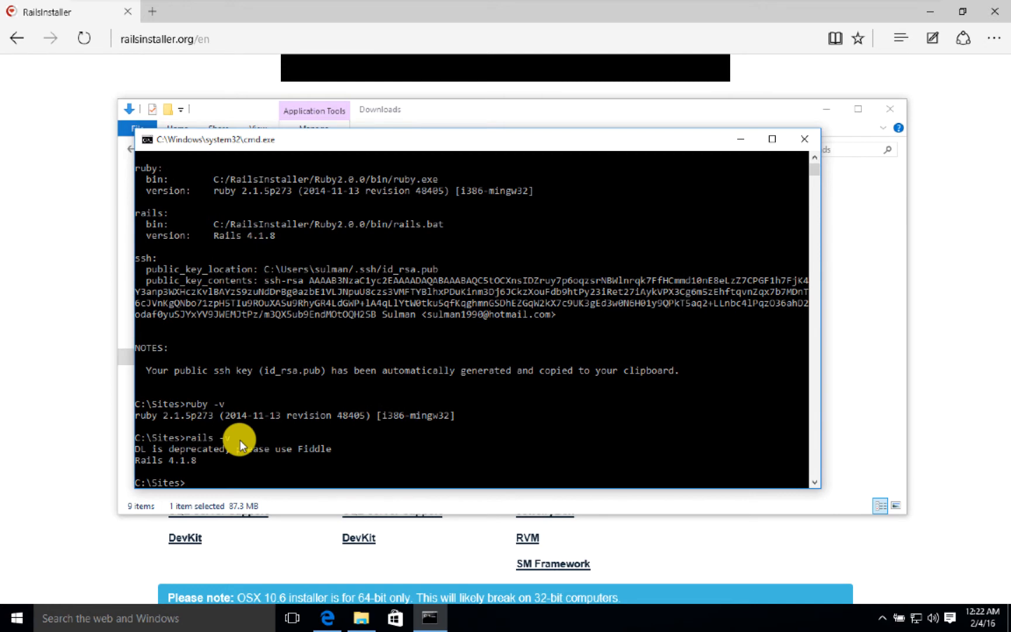
Run 'gem install rails -v 4.2.3' at the C:\Sites prompt.
type("gem")
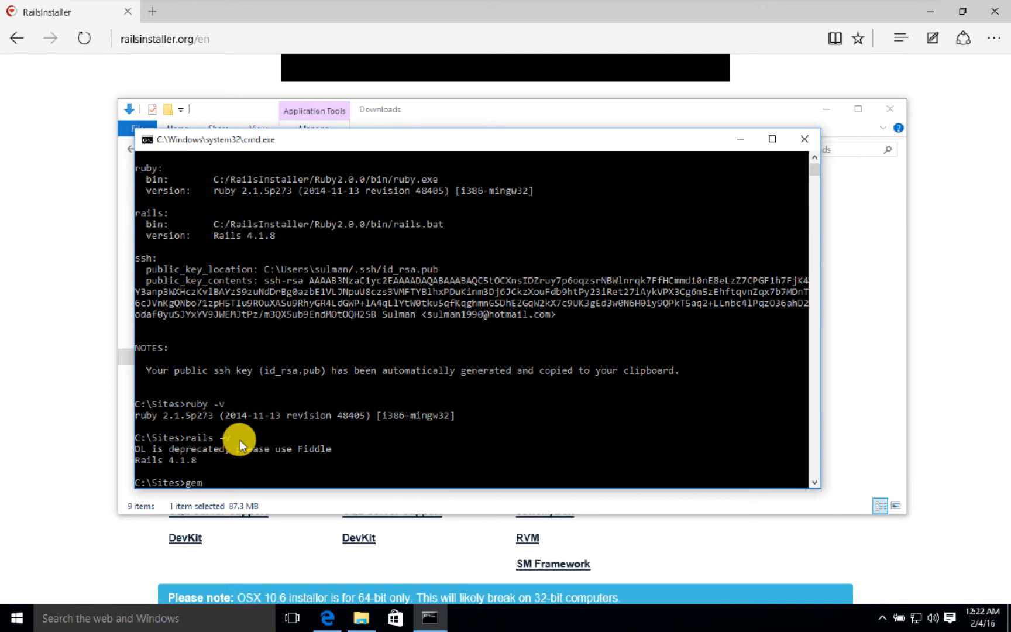
type("install ra")
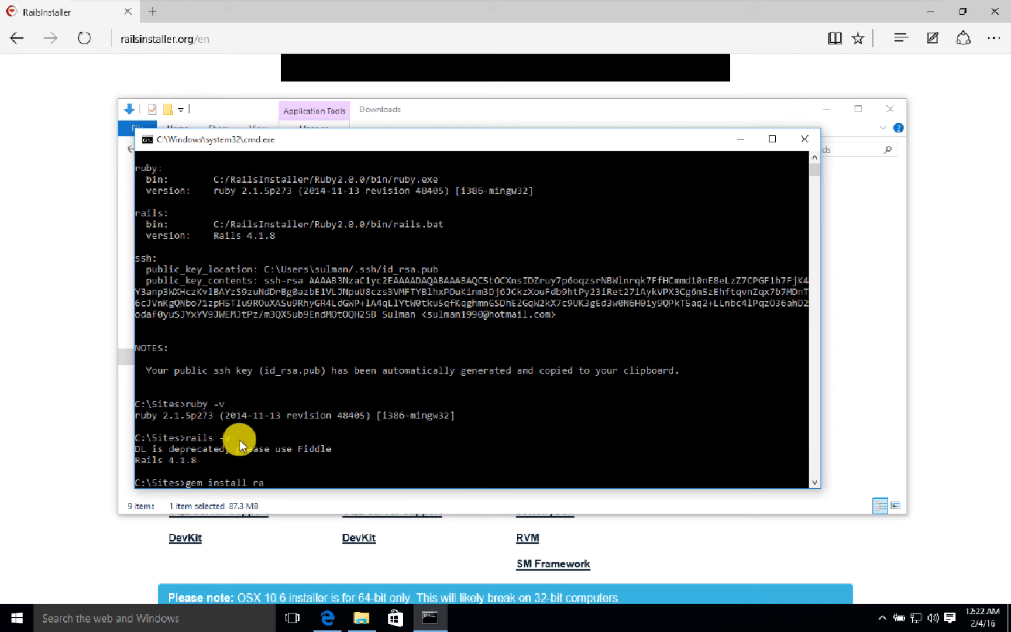
type("ils")
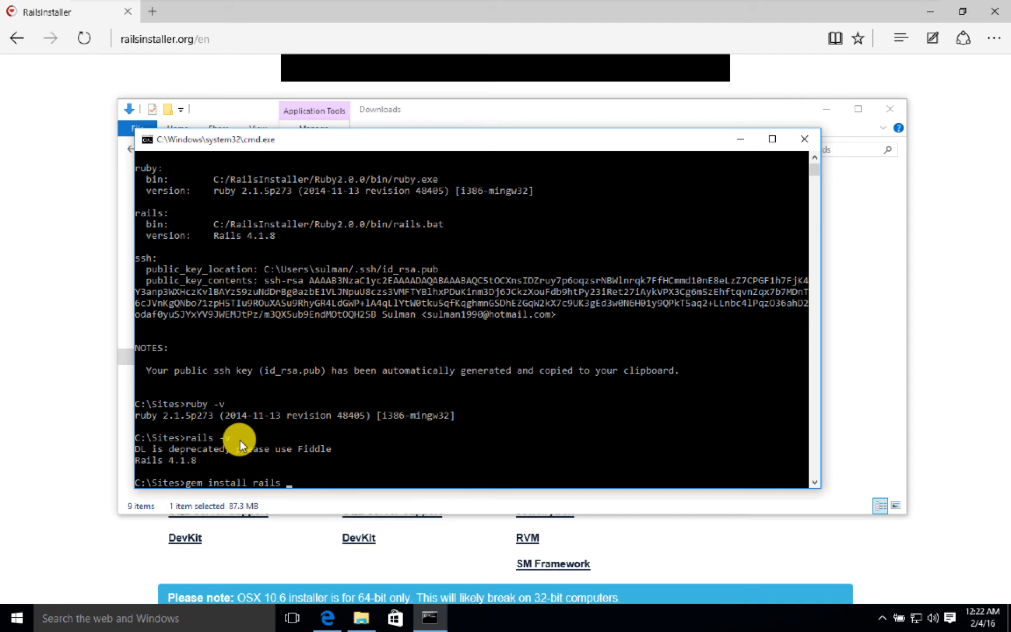
type("4.2.3")
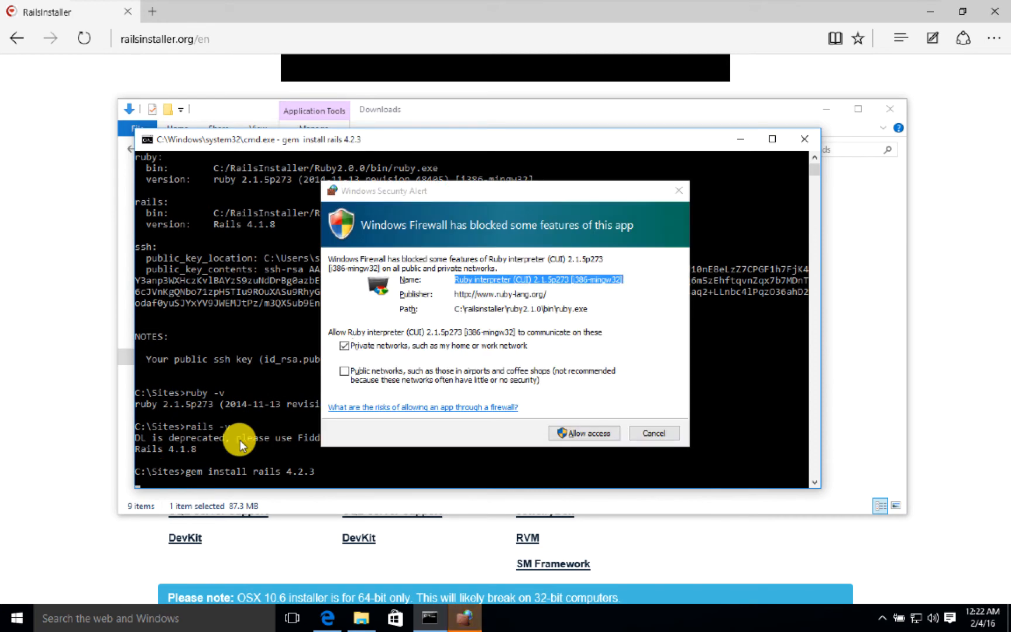
Allow the Ruby interpreter through the firewall on both private and public networks.
left_click(345, 371)
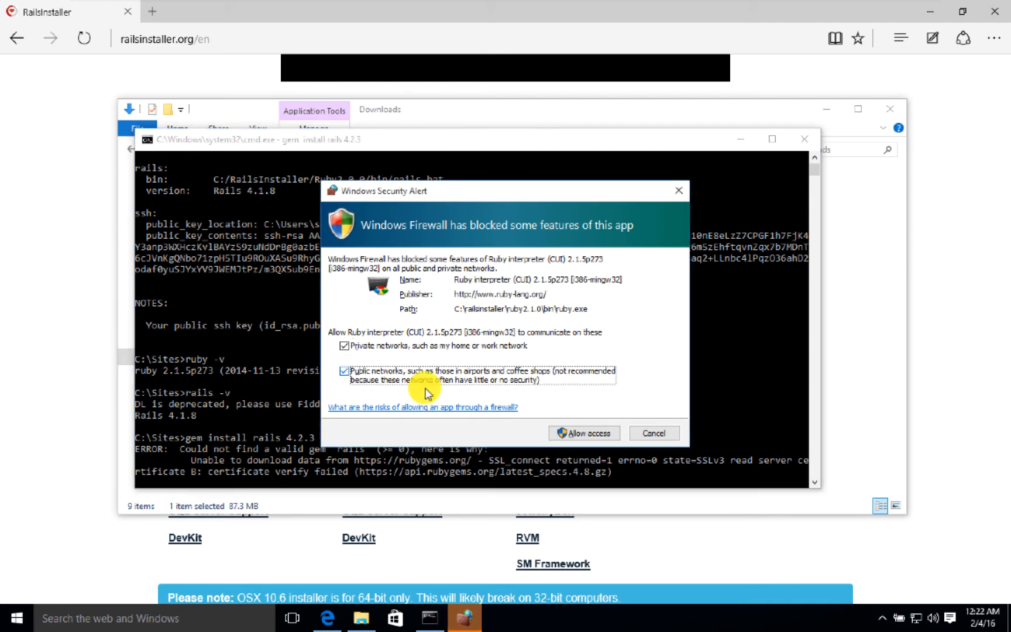
left_click(583, 433)
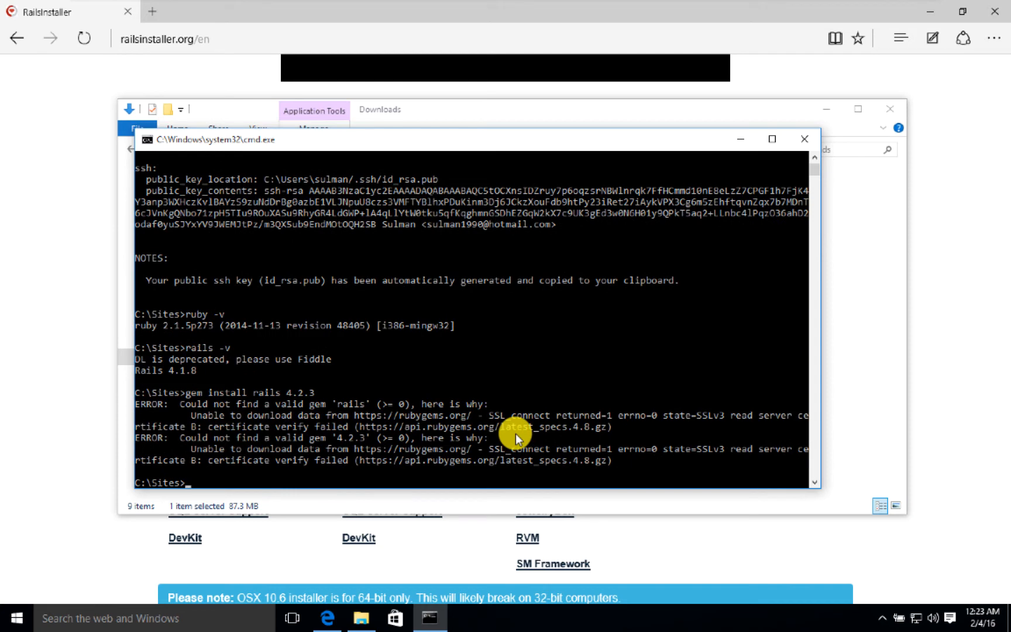
mouse_move(368, 416)
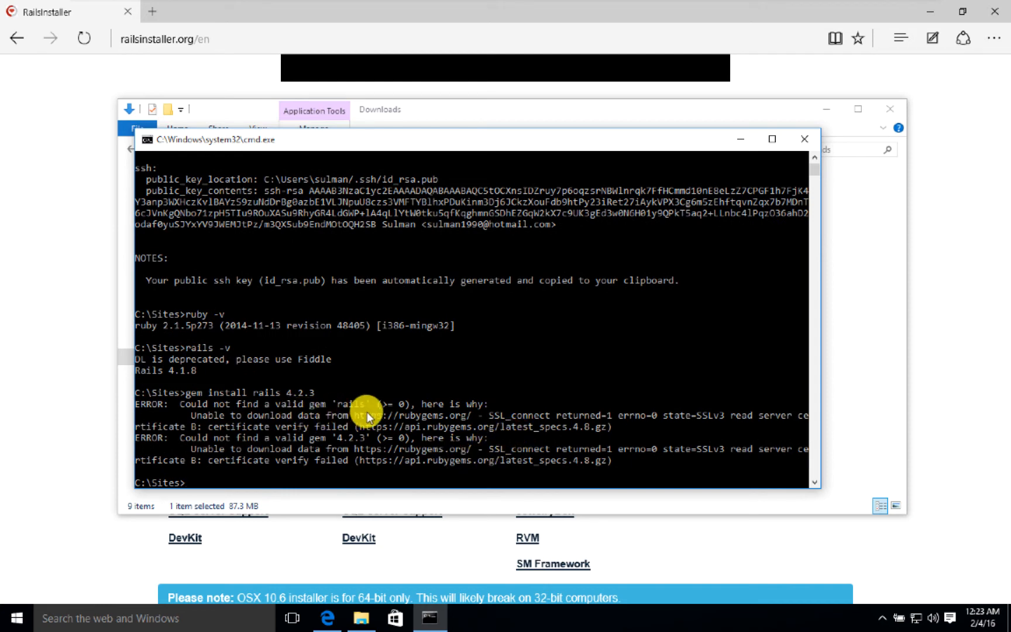
mouse_move(401, 412)
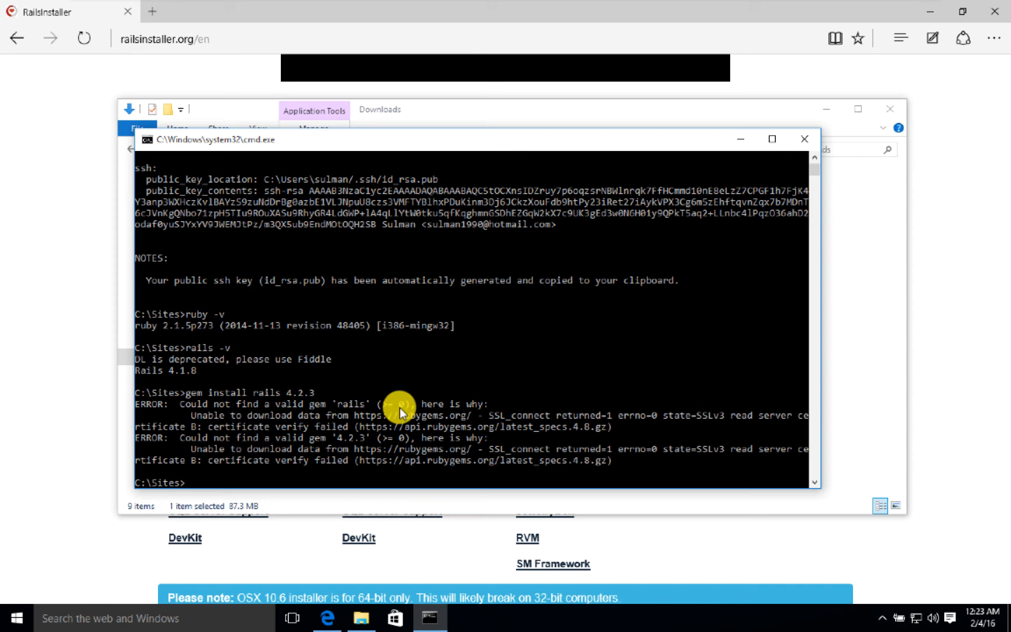
mouse_move(428, 436)
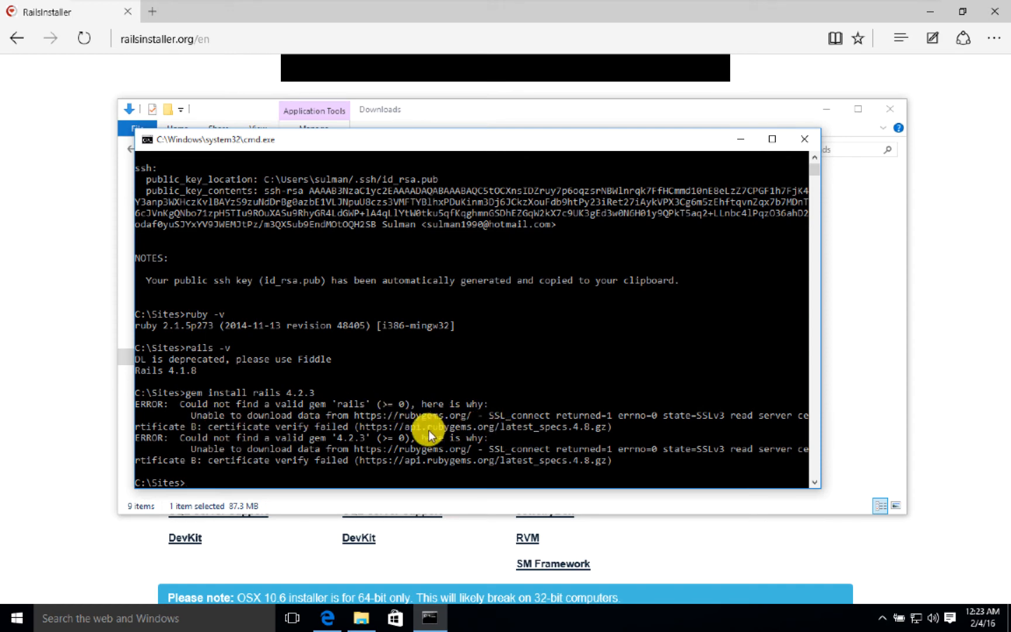
mouse_move(254, 484)
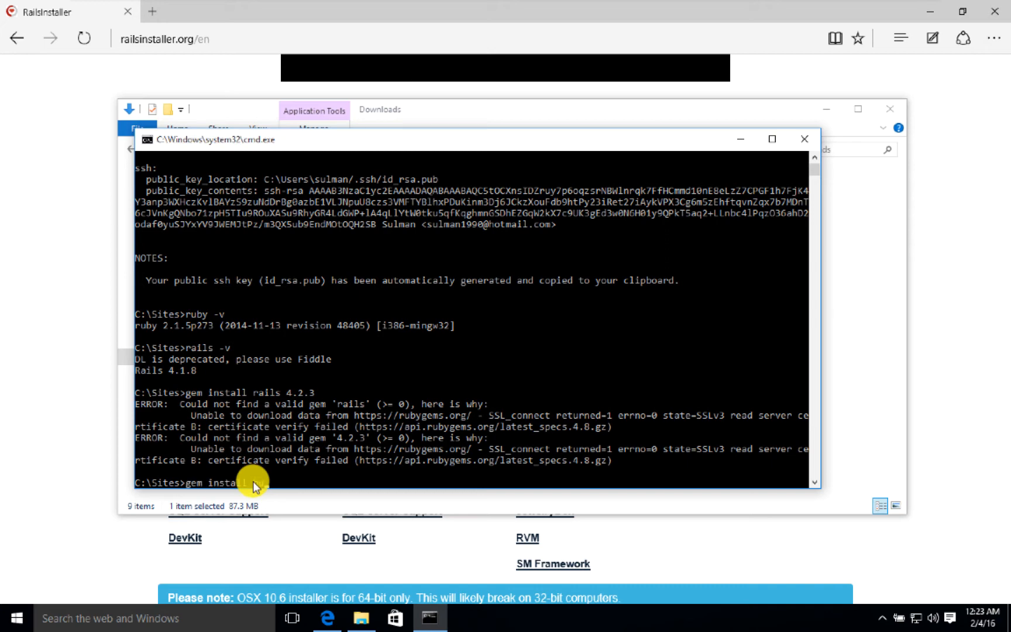
Run 'gem install bundler', which fails with the SSL certificate verify error.
type("bundler")
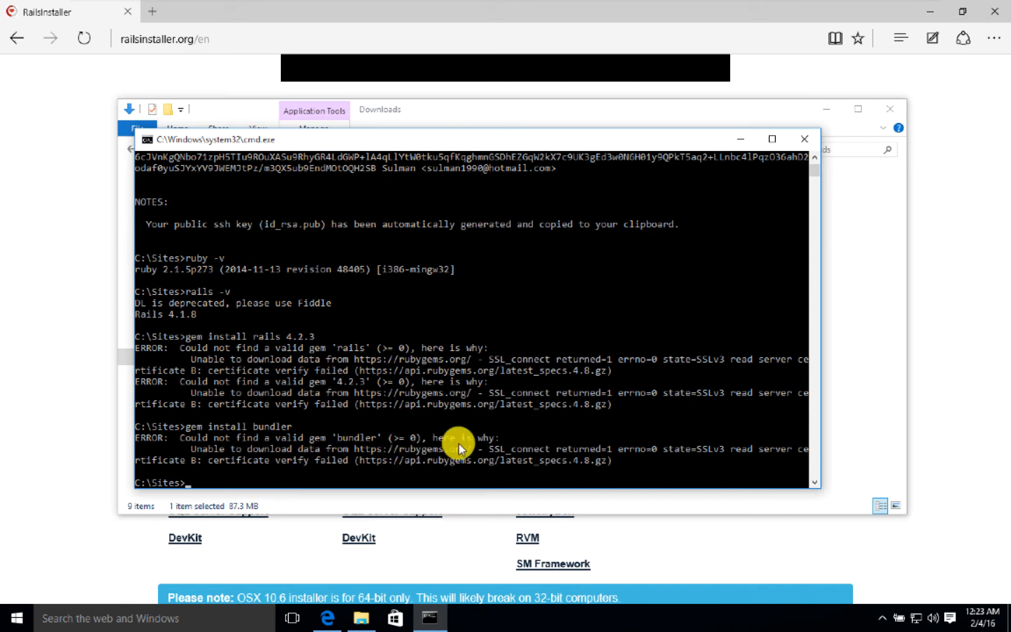
mouse_move(755, 458)
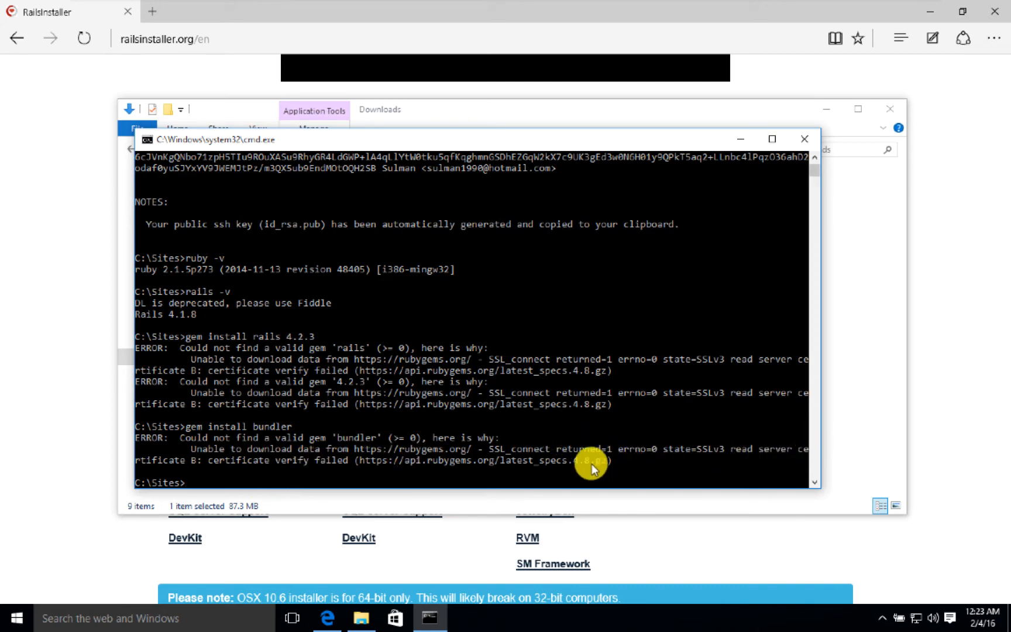
mouse_move(354, 464)
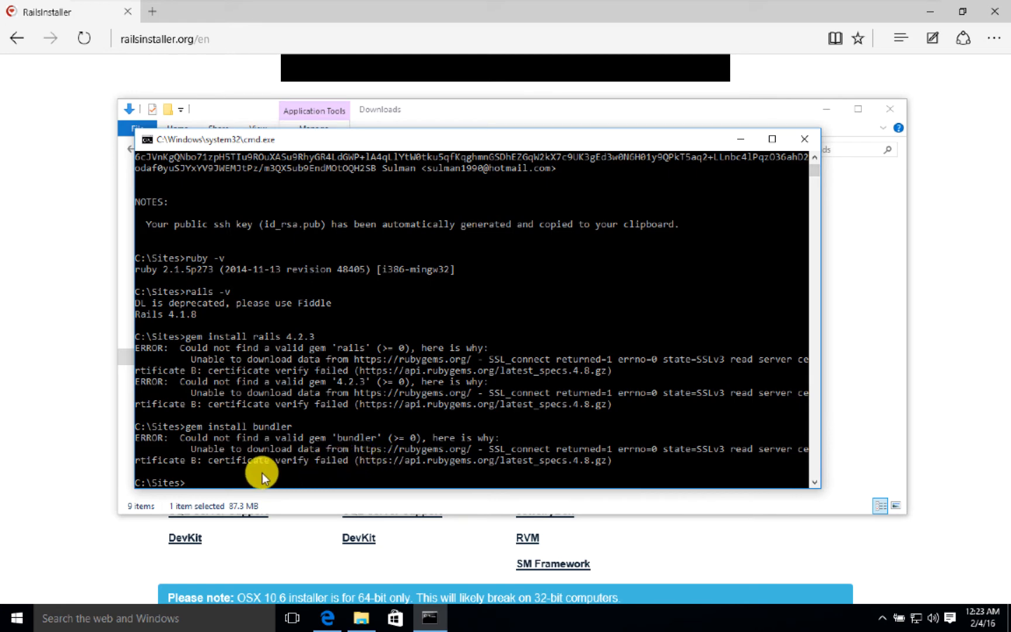
mouse_move(804, 140)
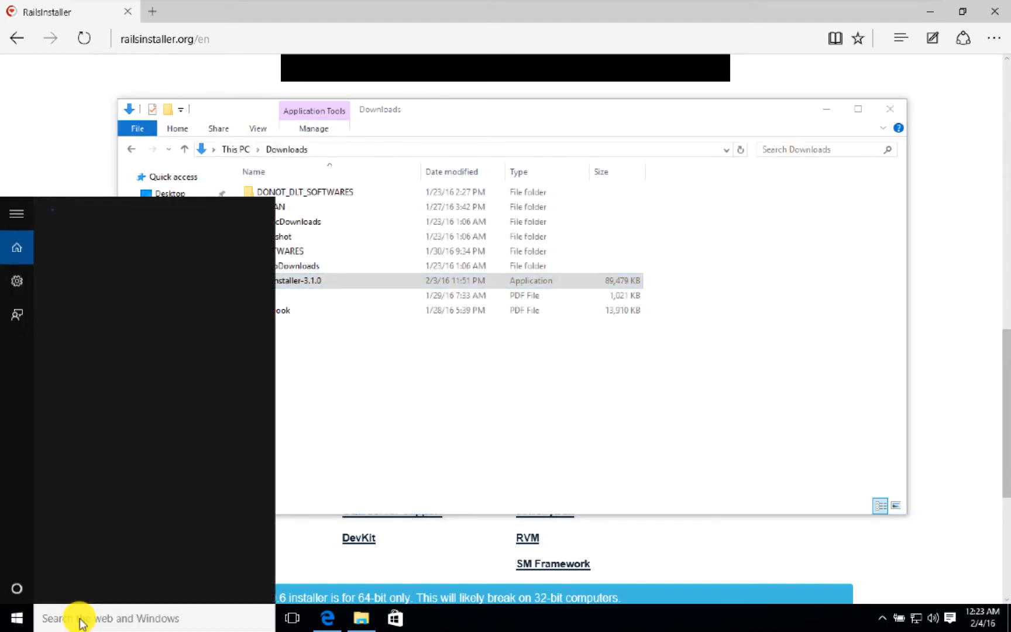
Start a fresh Command Prompt from Start search and confirm the Ruby version with 'ruby -v'.
type("com")
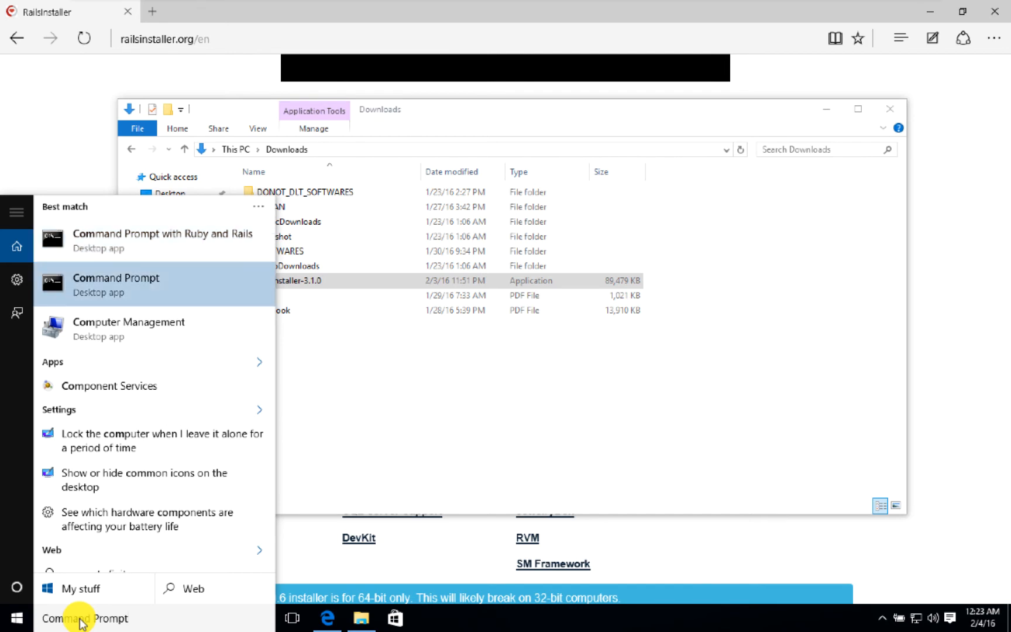
left_click(116, 283)
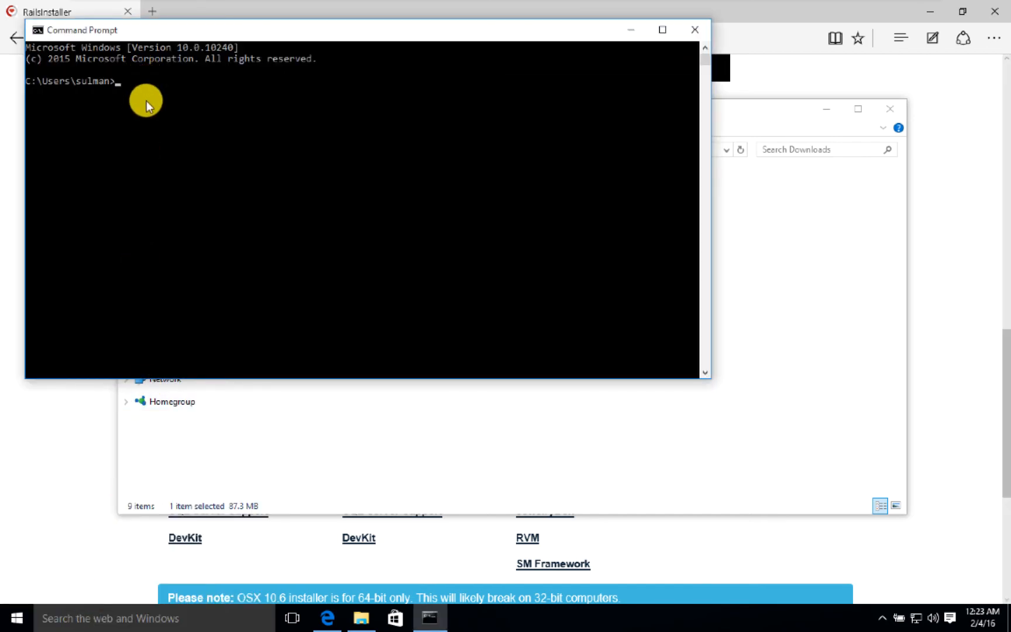
type("ruby -v")
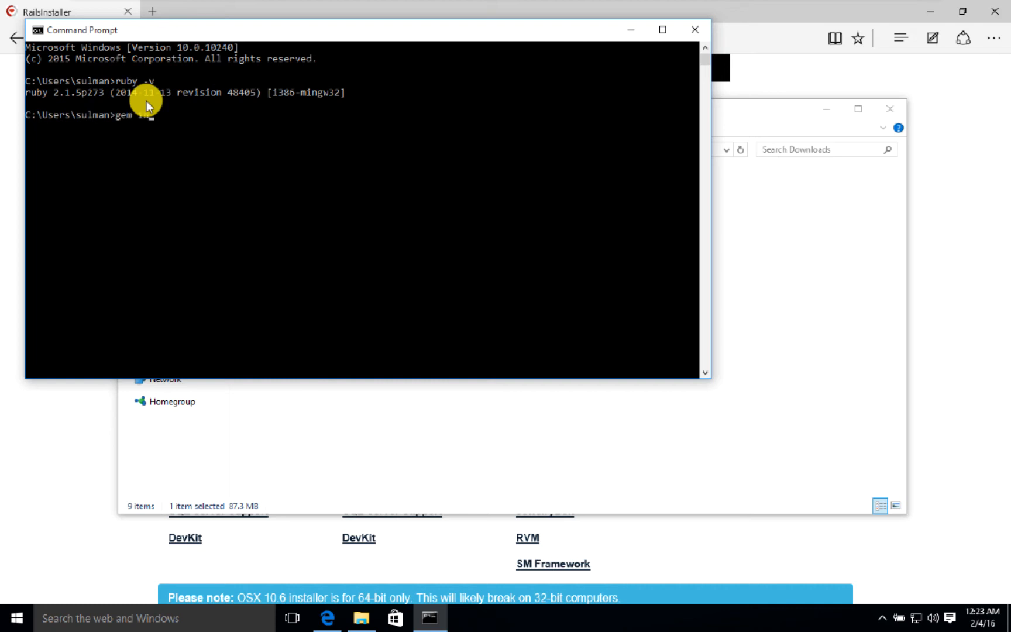
Retry 'gem install rails -v 4.2.3' in the new Command Prompt.
type("install")
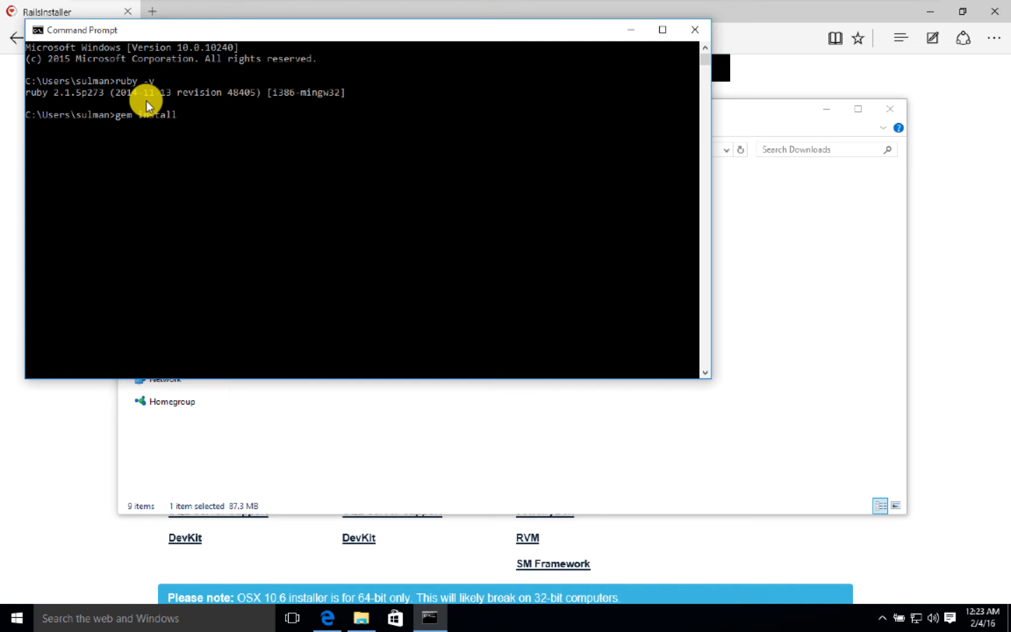
type("rails")
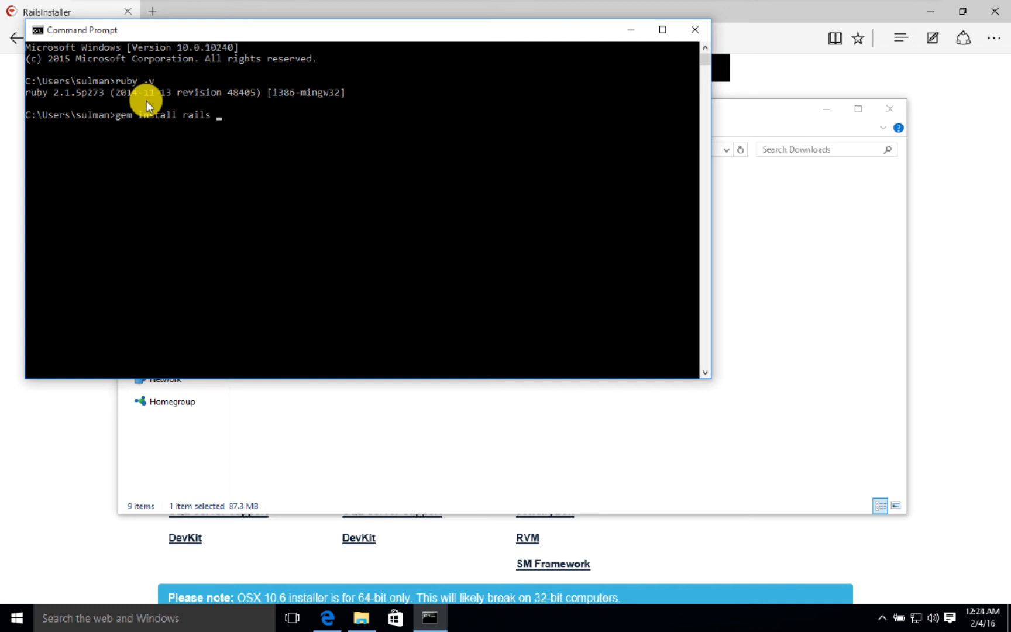
type("4.2.3")
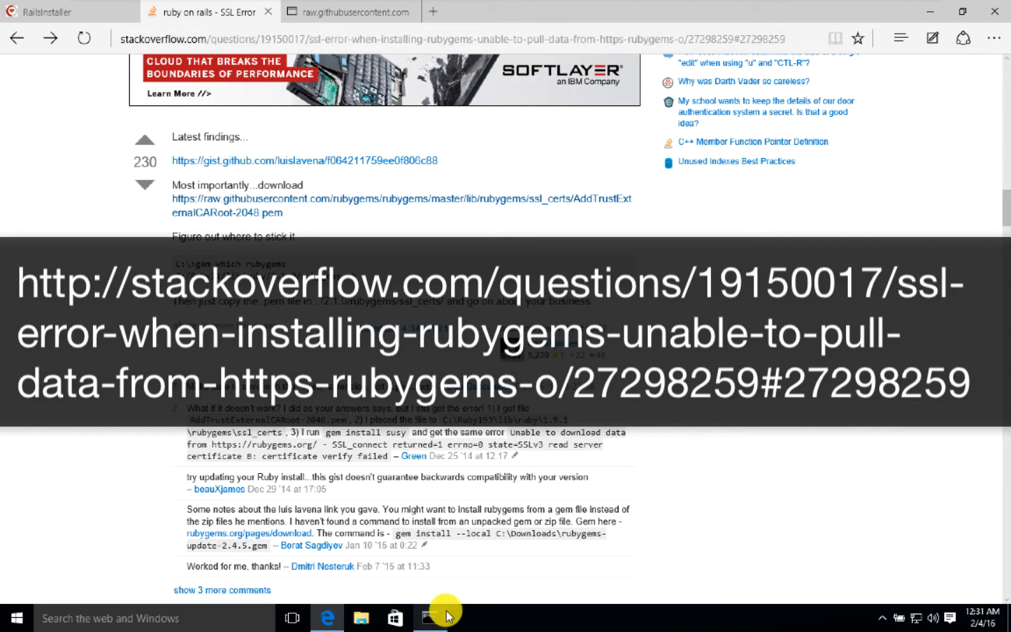
Review the Stack Overflow answer linking AddTrustExternalCARoot-2048.pem, then bring up File Explorer.
left_click(427, 618)
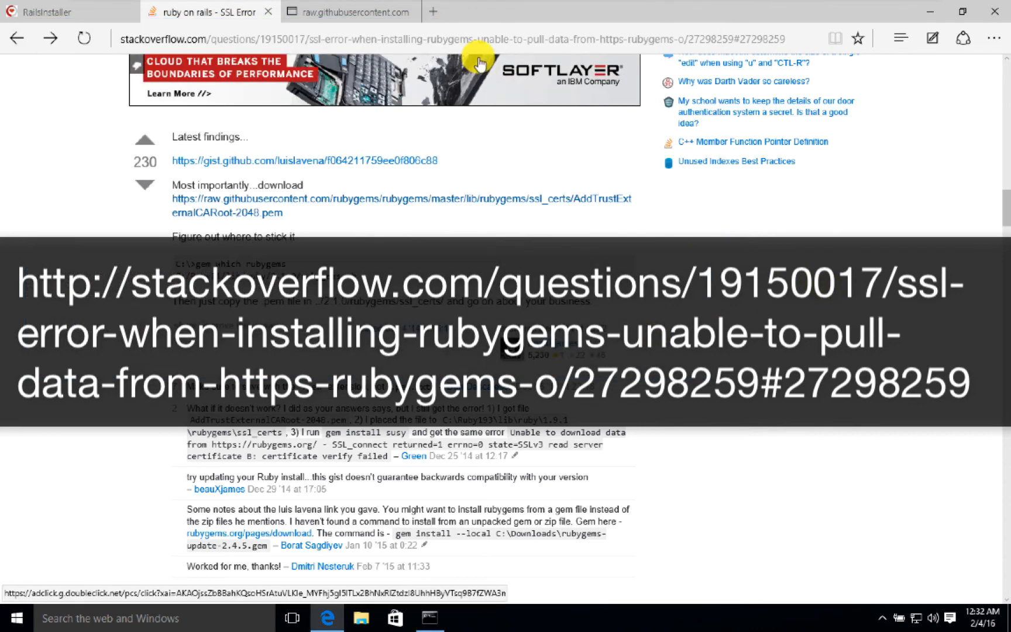
left_click(452, 39)
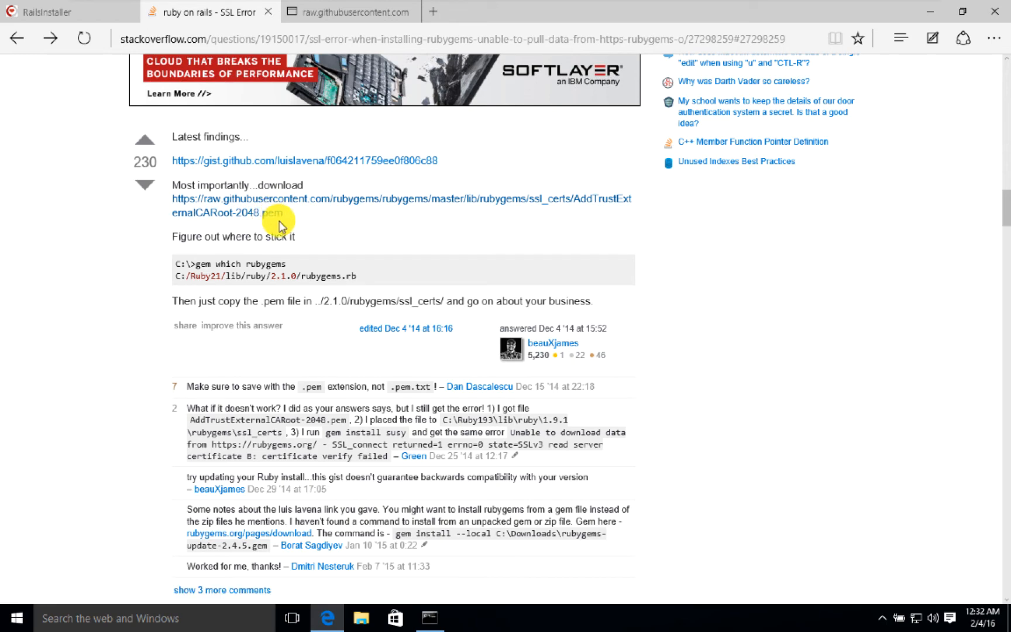
mouse_move(363, 587)
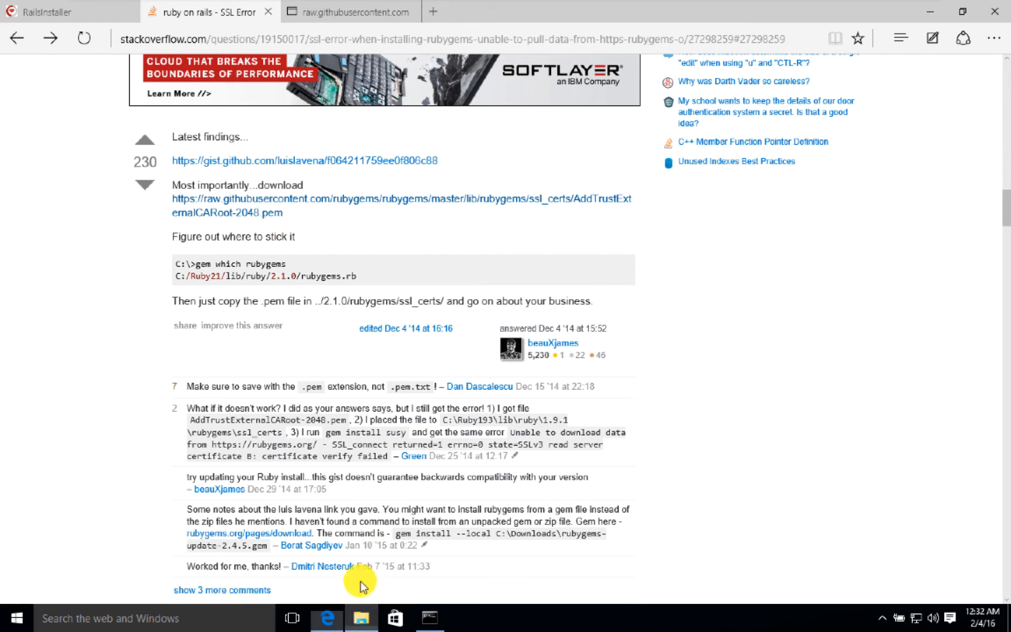
left_click(362, 618)
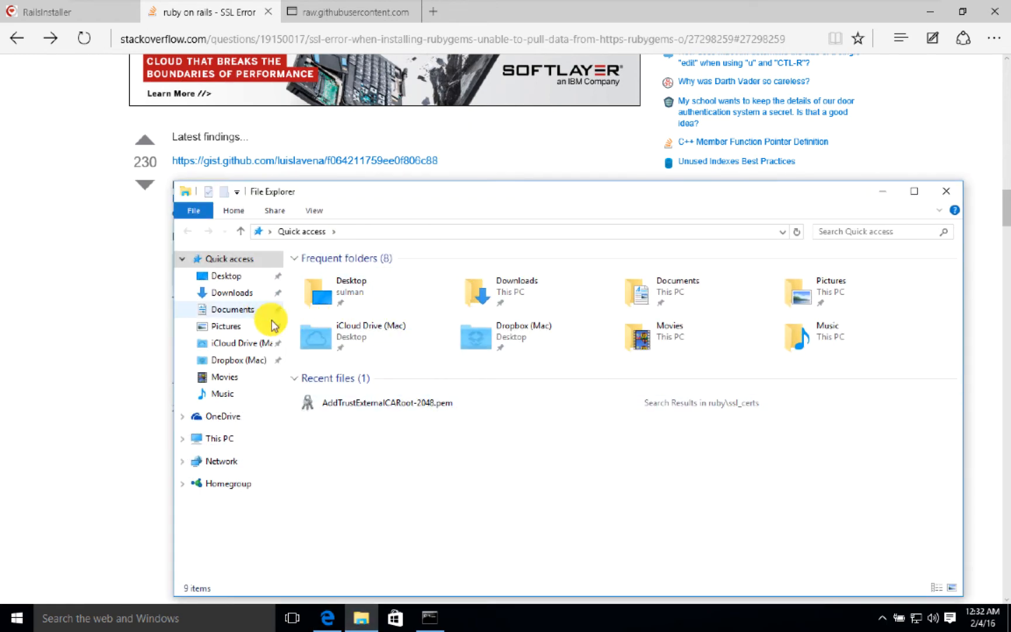
Browse This PC into C:\RailsInstaller\Ruby2.1.0\lib.
left_click(218, 439)
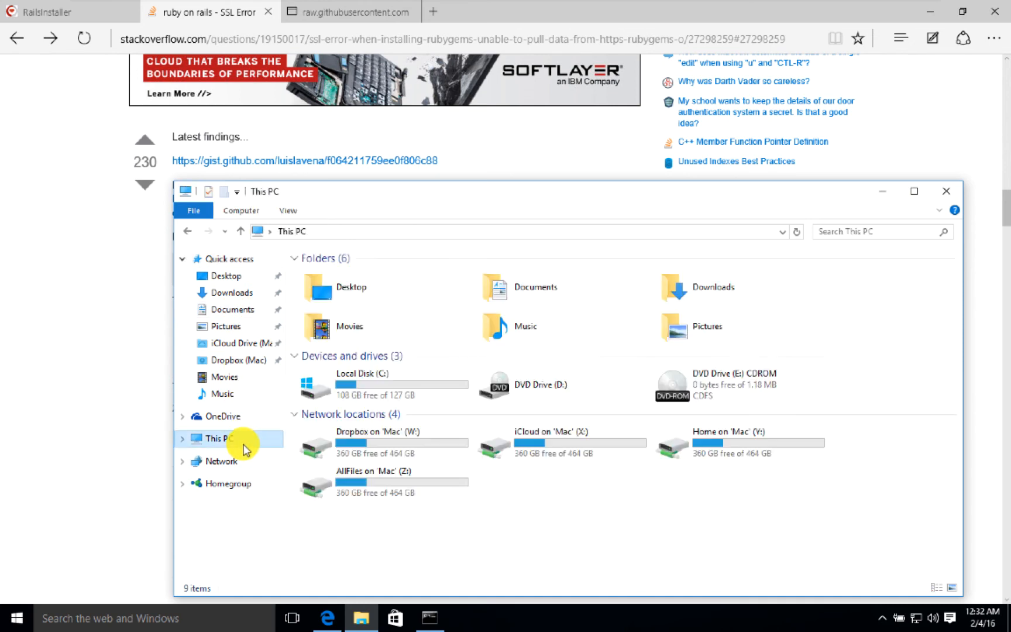
double_click(382, 385)
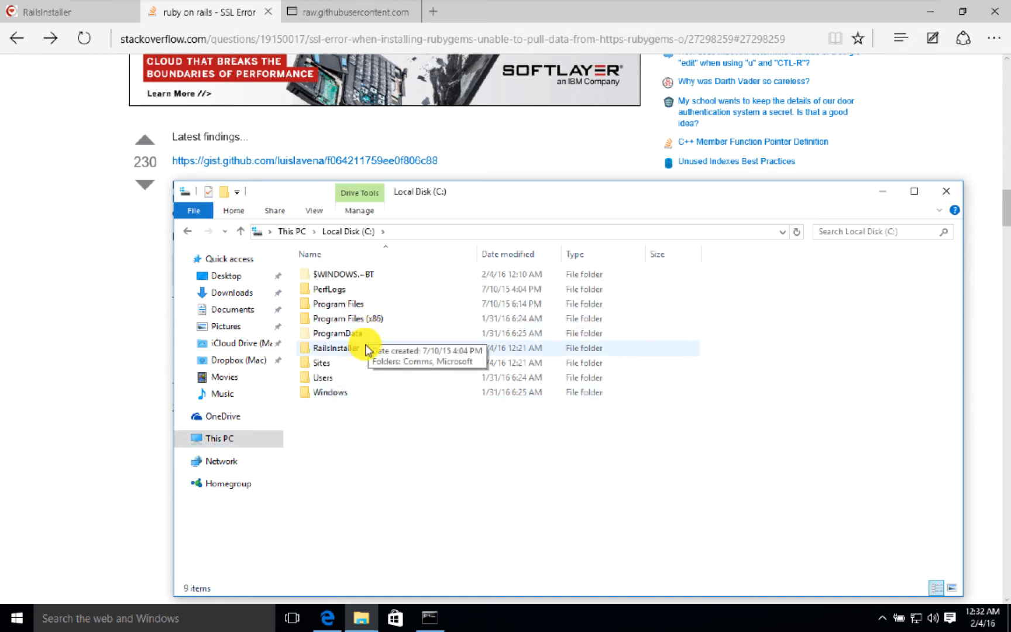
double_click(331, 347)
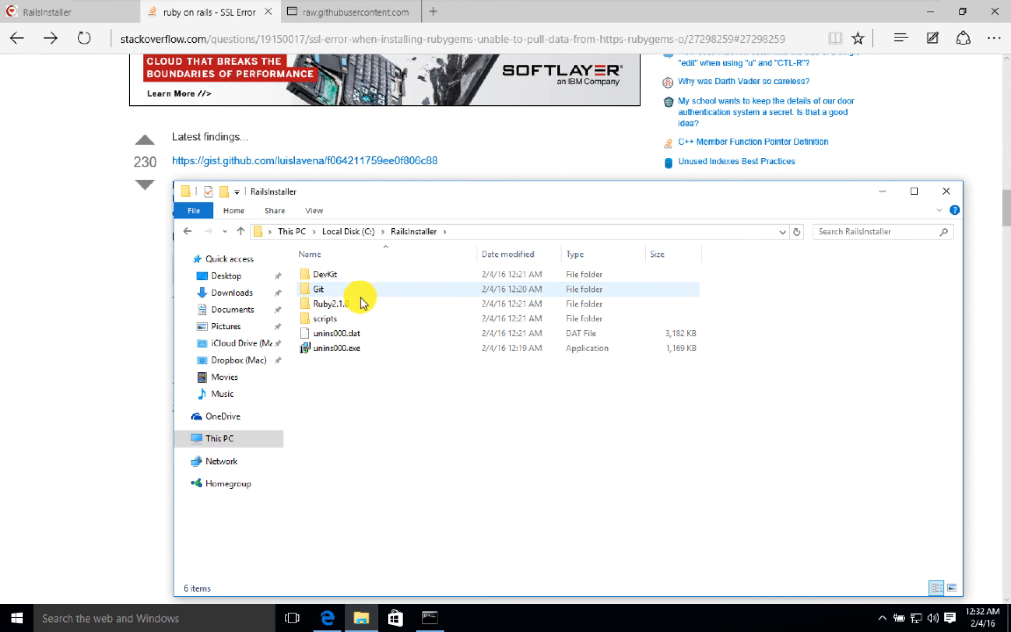
double_click(329, 303)
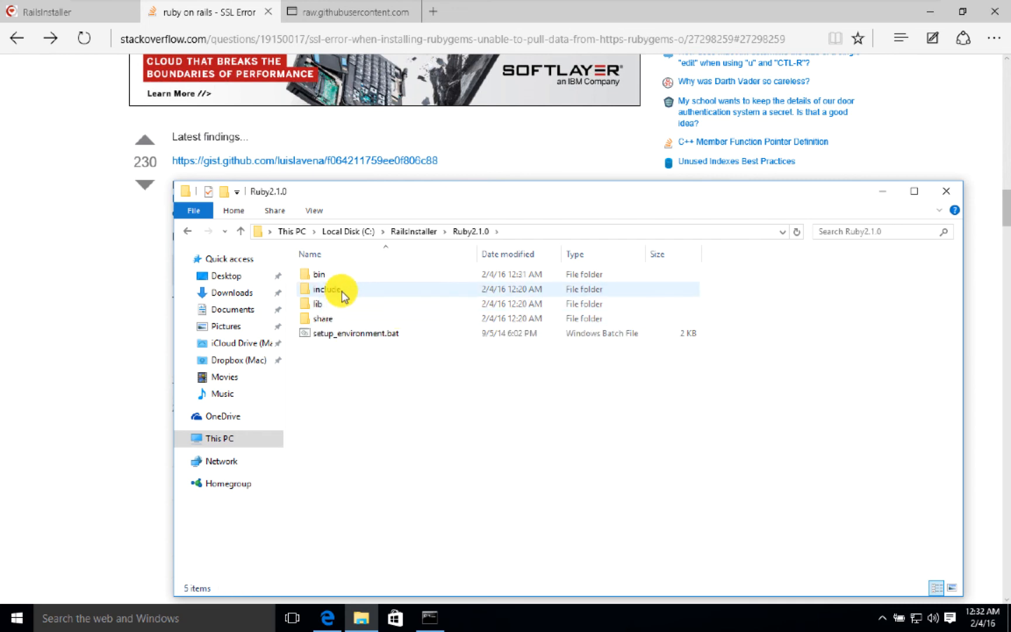
double_click(318, 303)
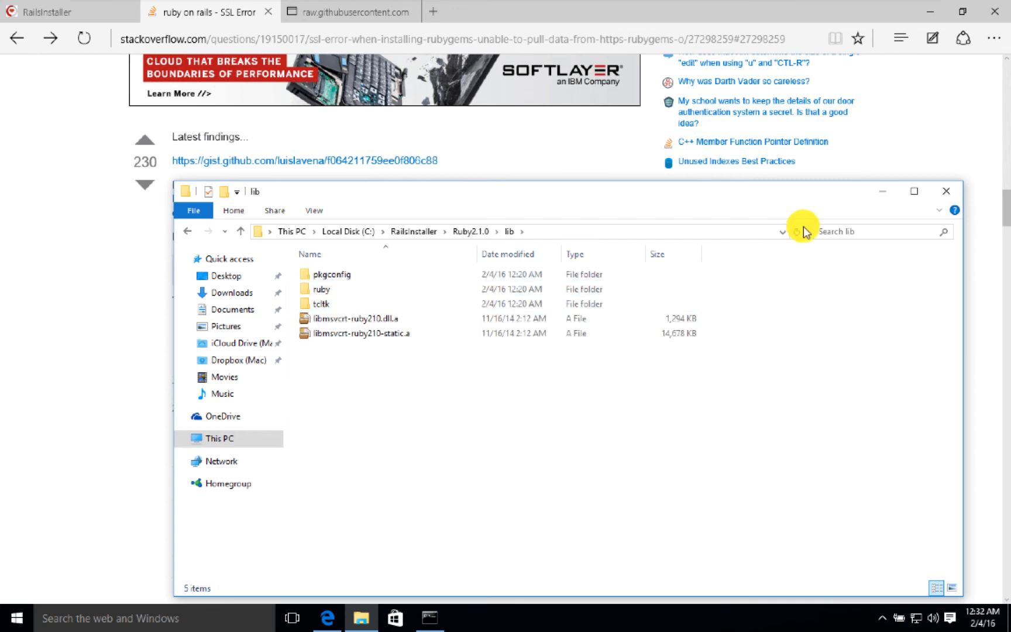
Search the ruby folder for 'ssl' and open the rubygems ssl_certs folder listing the .pem files.
left_click(361, 334)
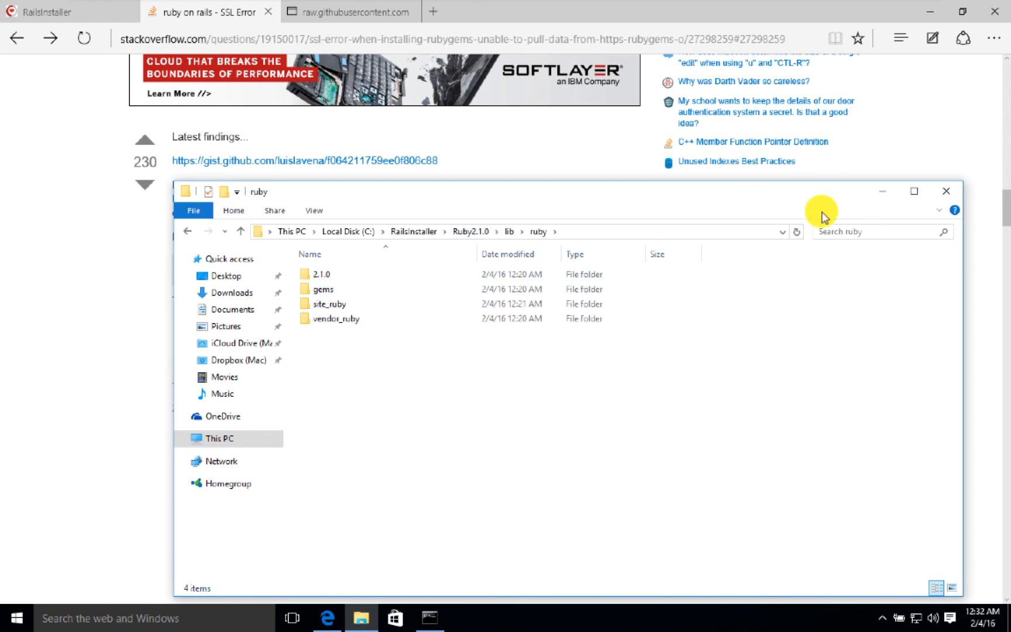
type("ssl")
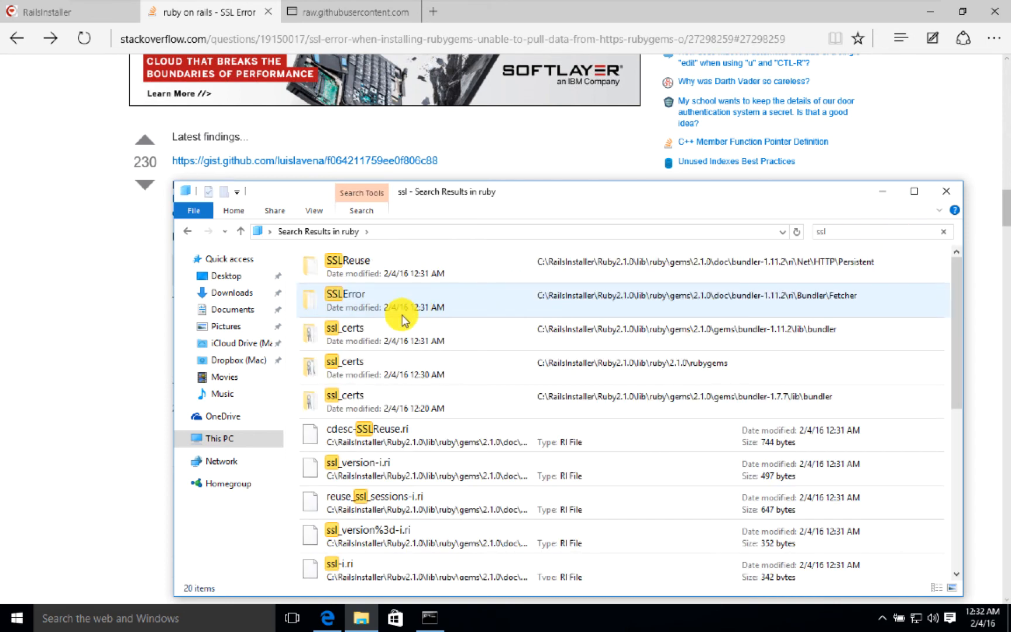
left_click(448, 368)
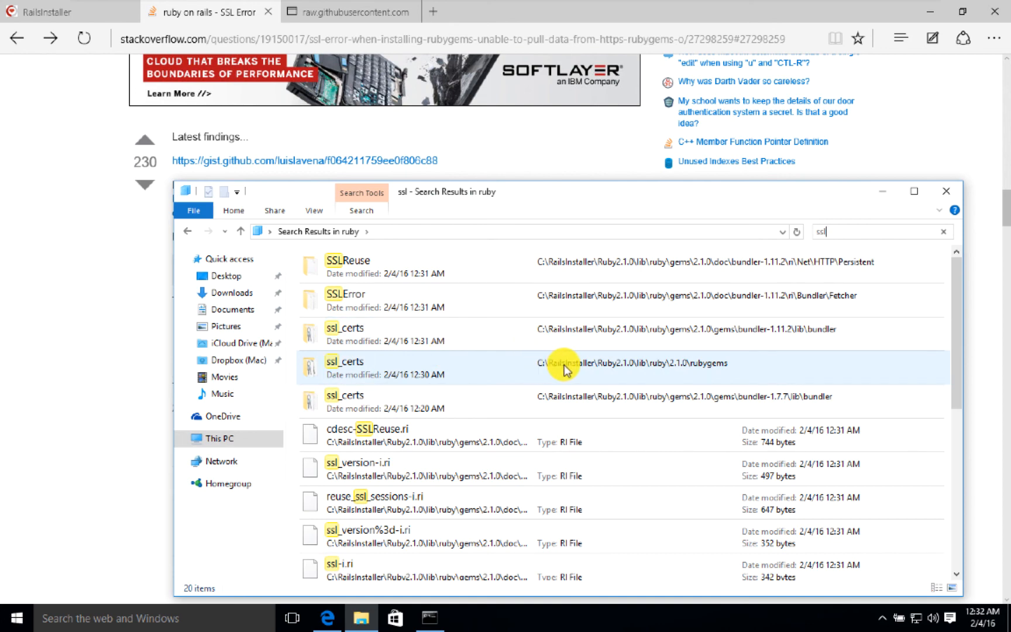
double_click(345, 362)
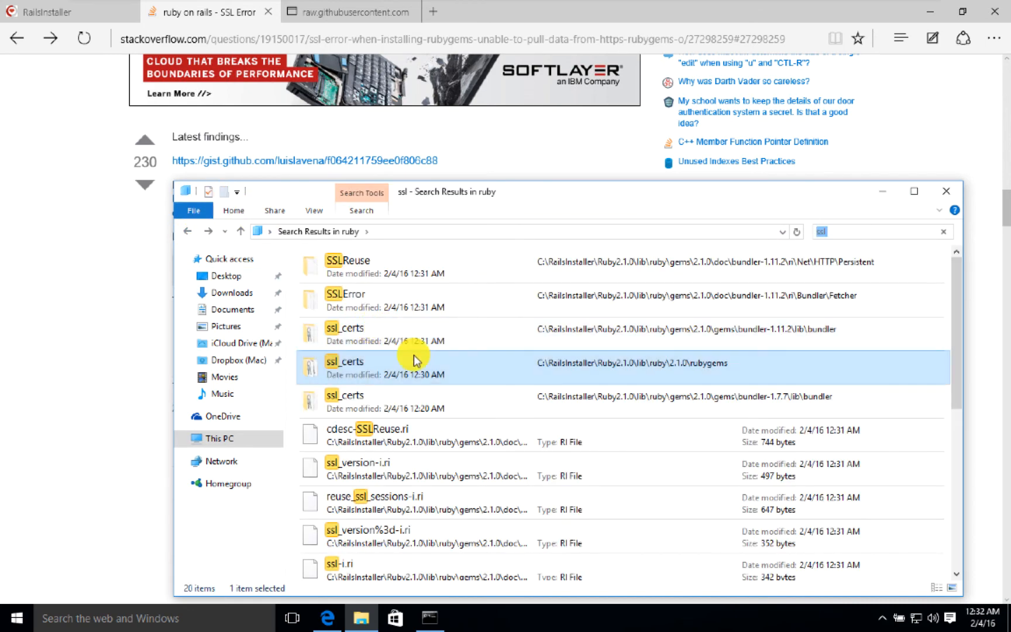
mouse_move(662, 377)
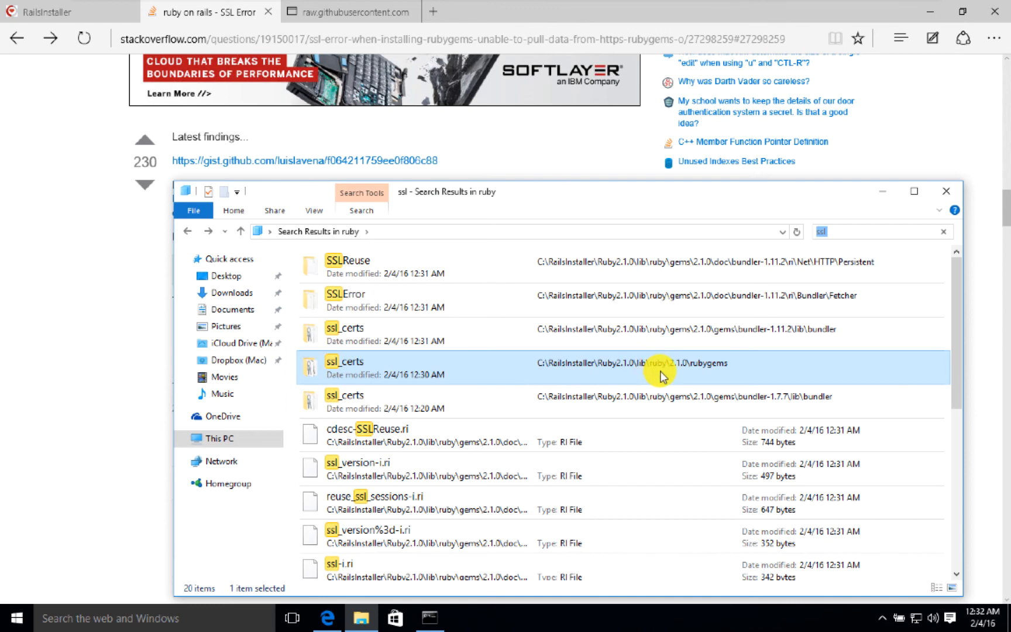
mouse_move(666, 372)
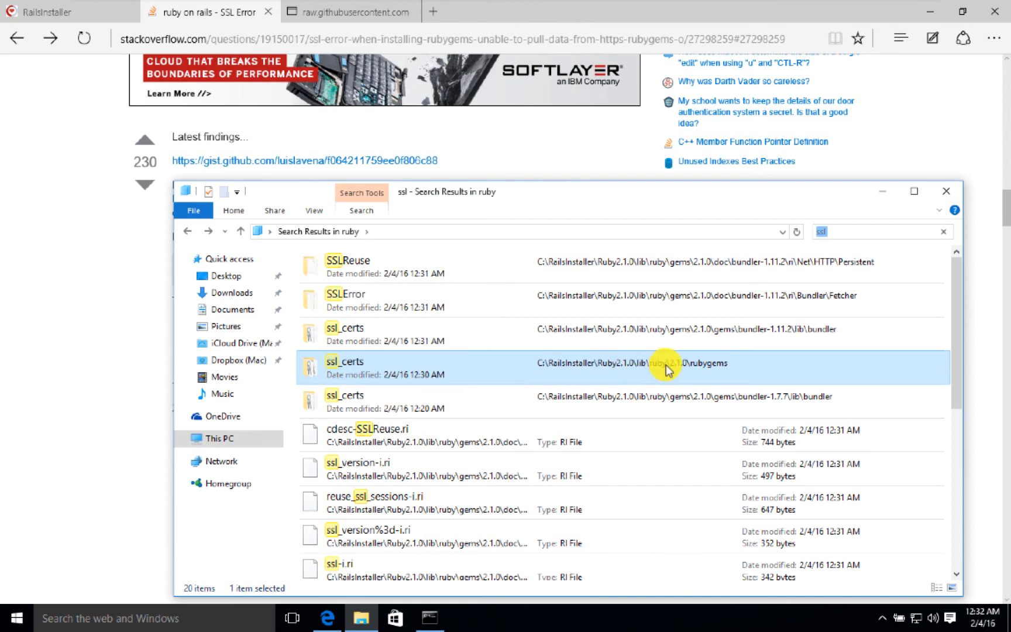
double_click(345, 362)
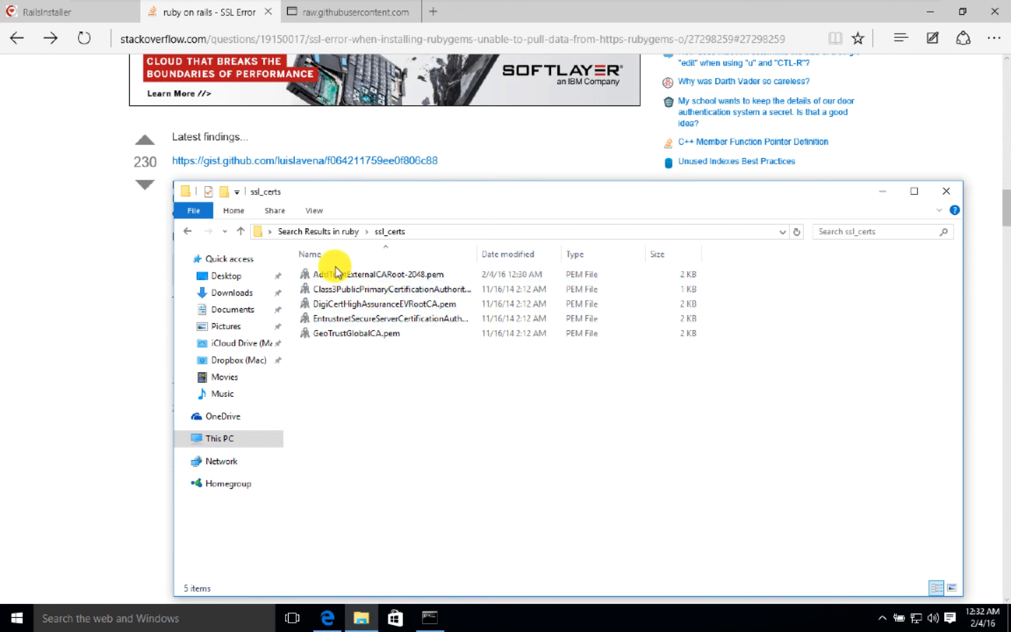
left_click(372, 274)
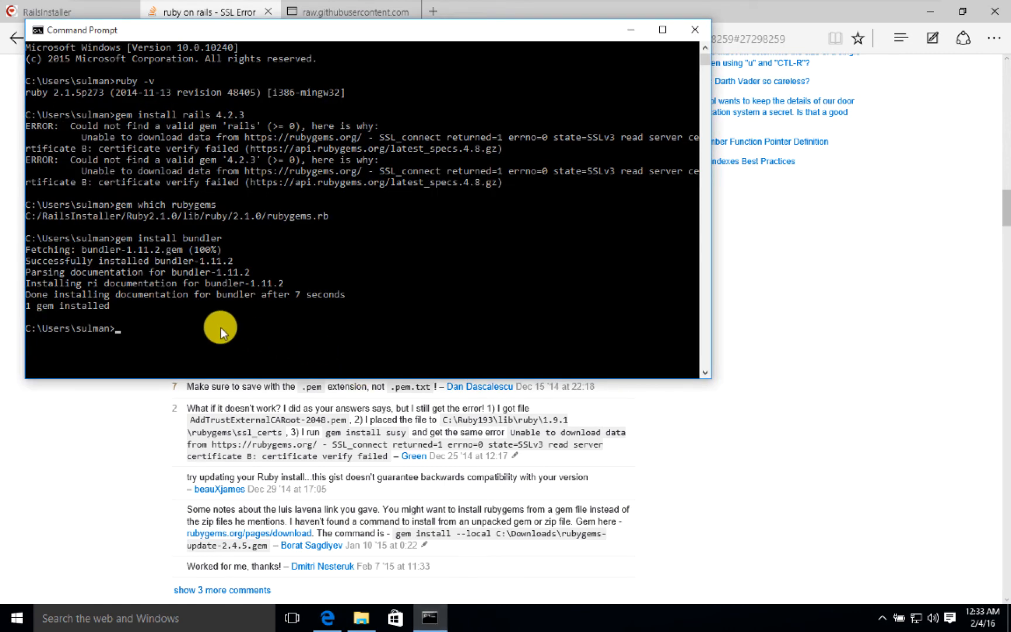
Install the Rails gem and confirm the version check reports Rails 4.2.5.1.
type("gem install")
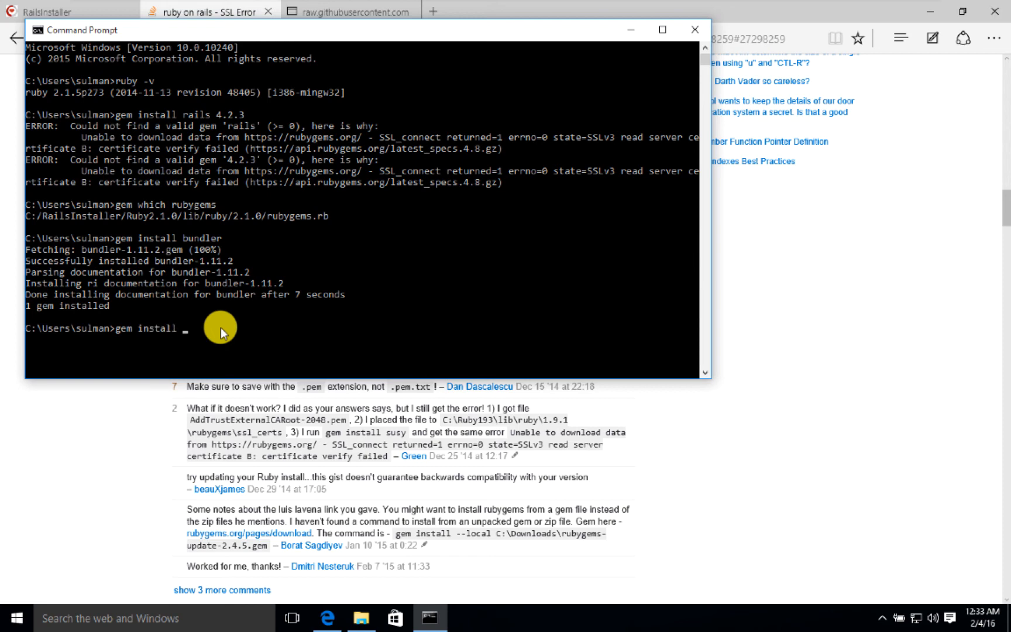
type("rails")
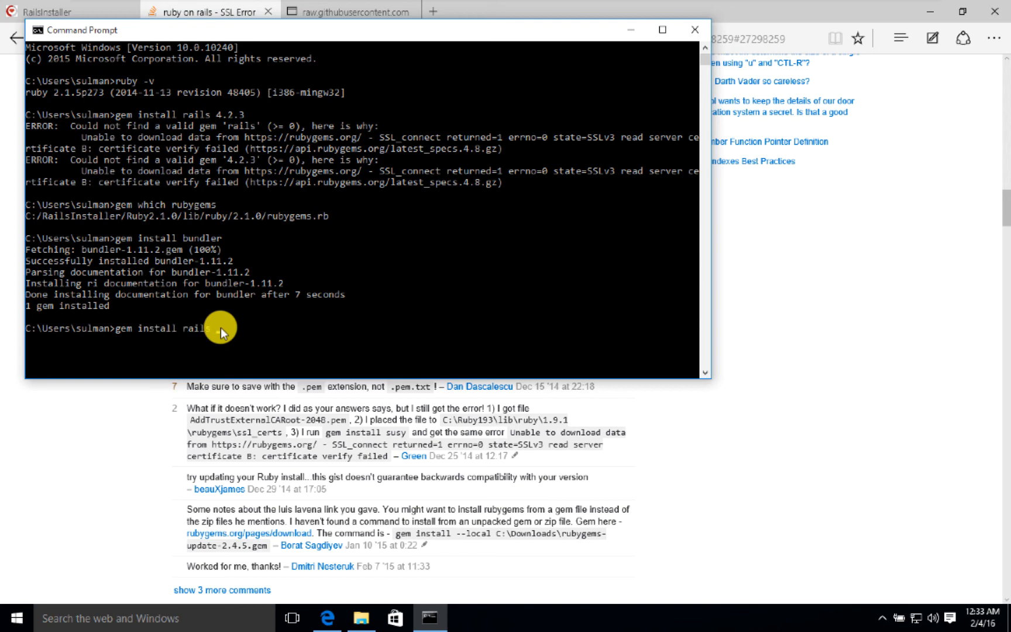
type("4.2.3")
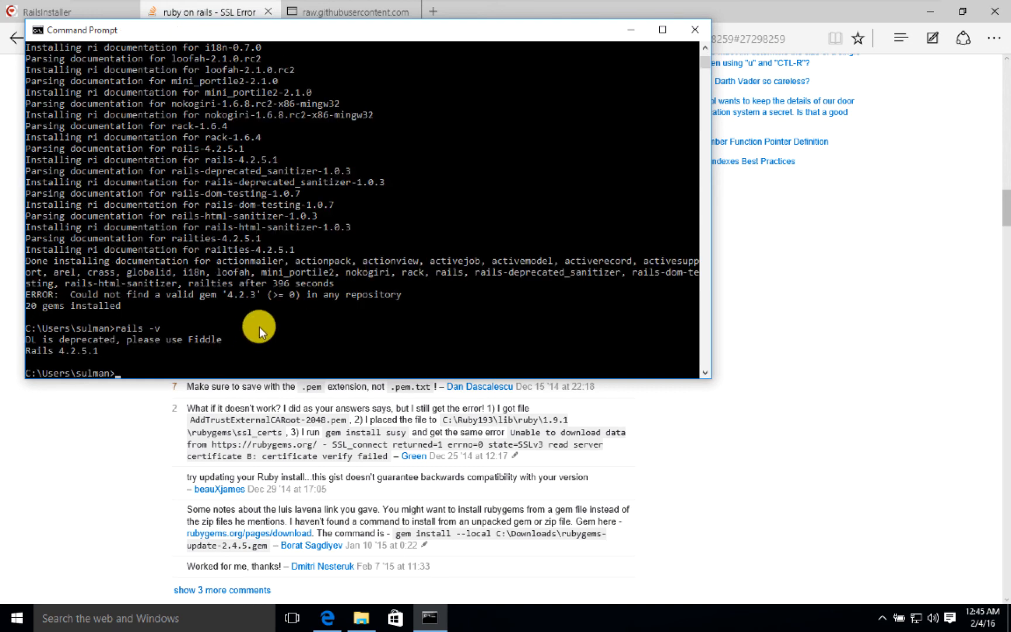
mouse_move(96, 344)
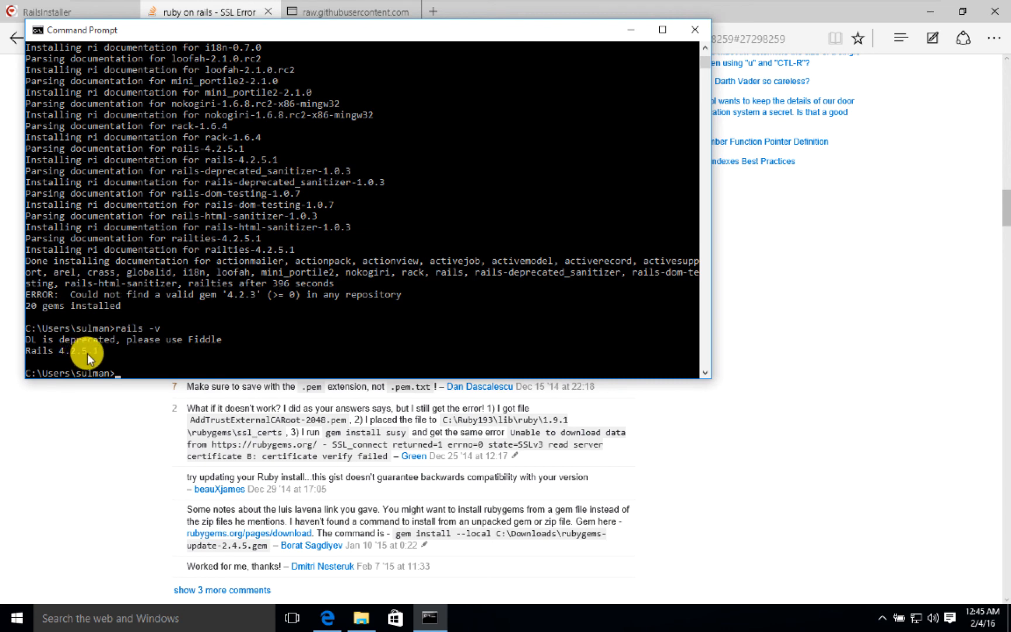
mouse_move(64, 359)
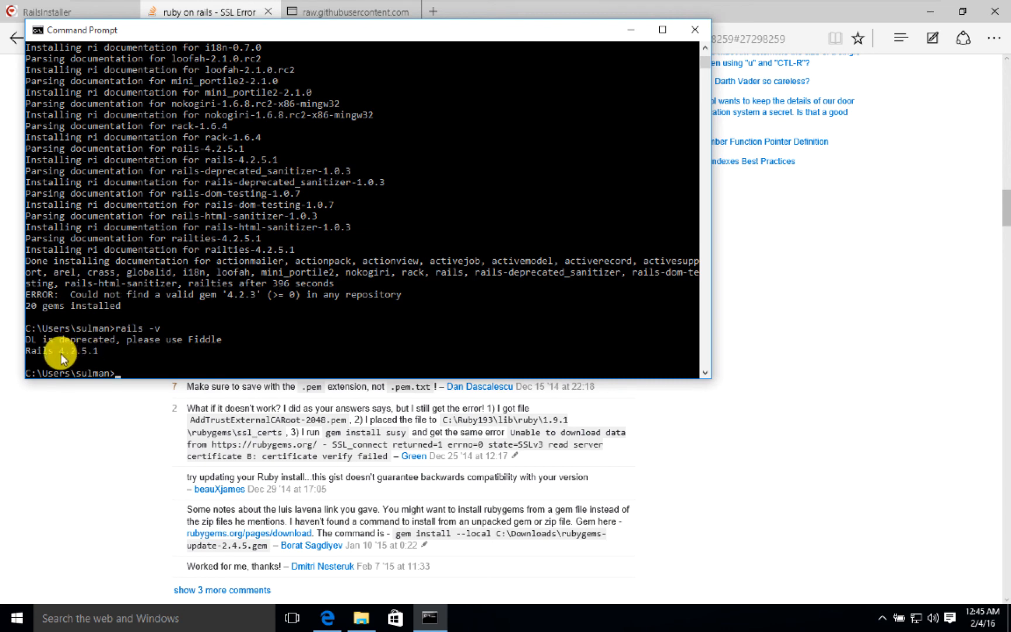
mouse_move(123, 376)
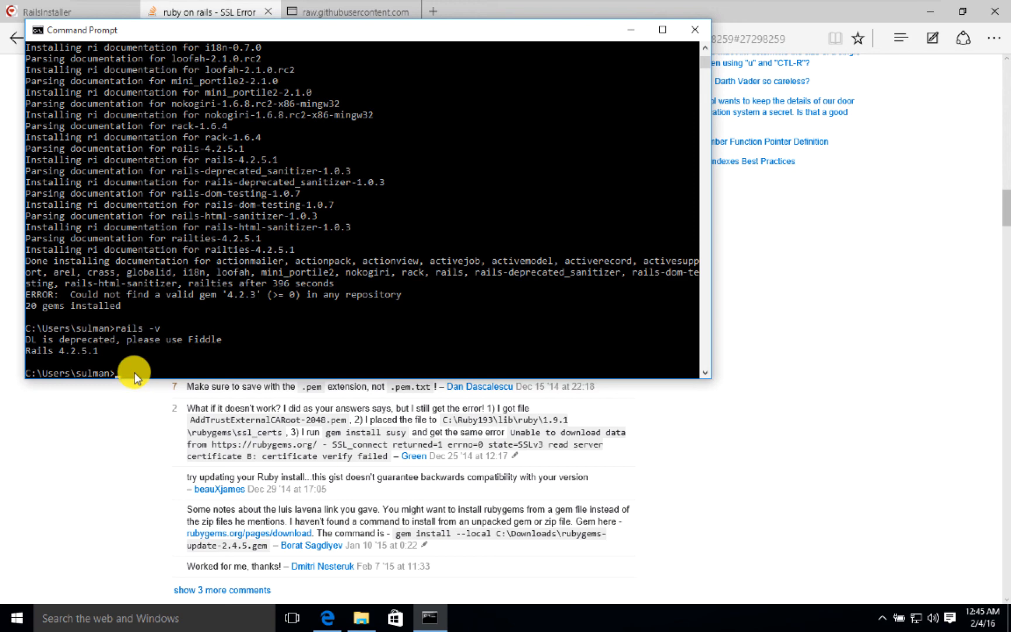
Generate a new Rails app 'myapp' with bundle install completing its 54 gems.
type("rails")
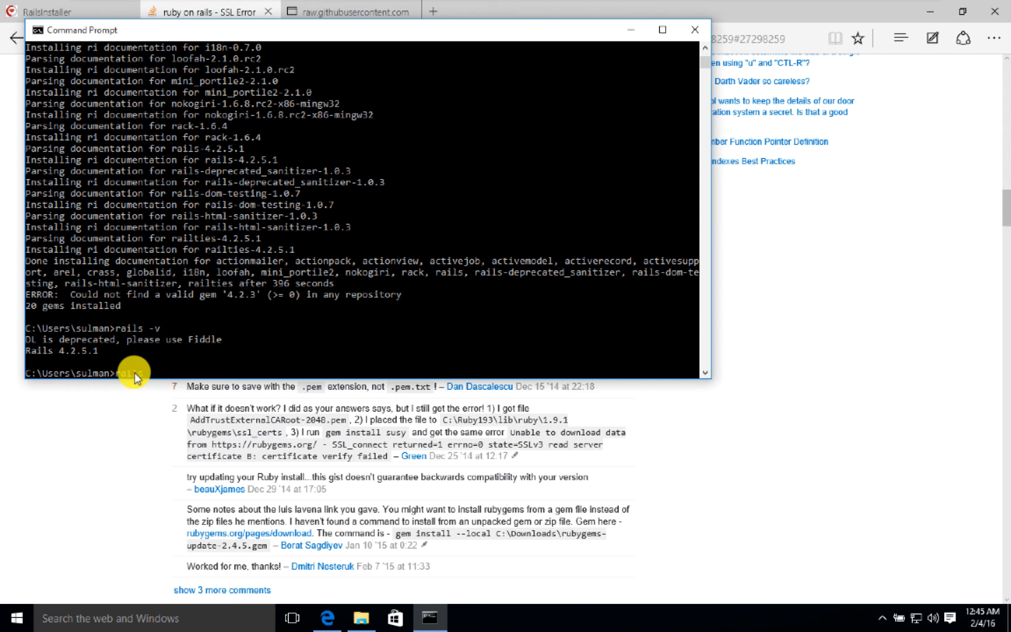
type("new")
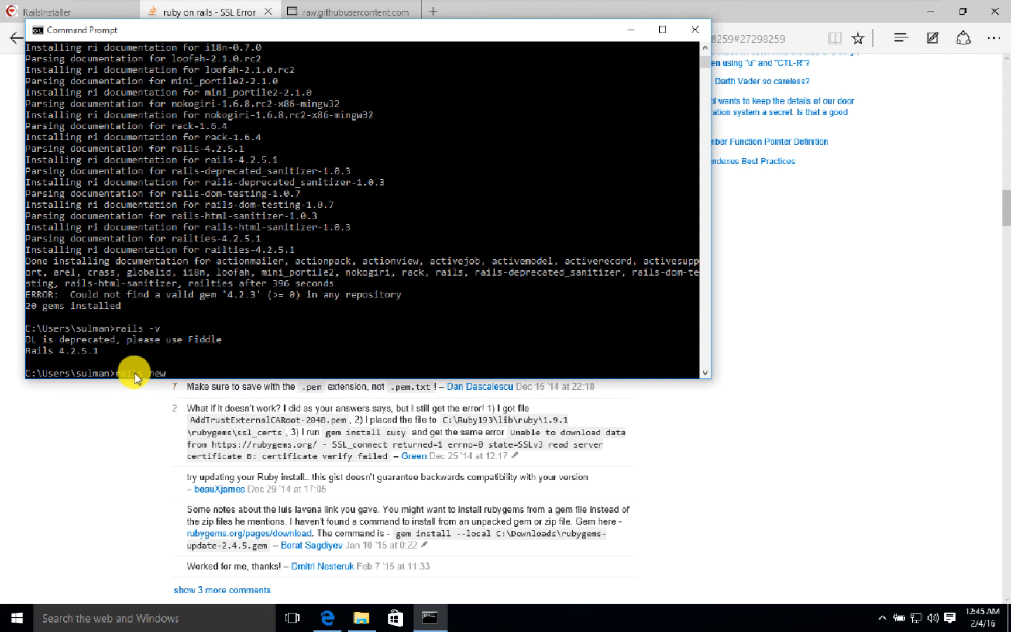
type("myapp")
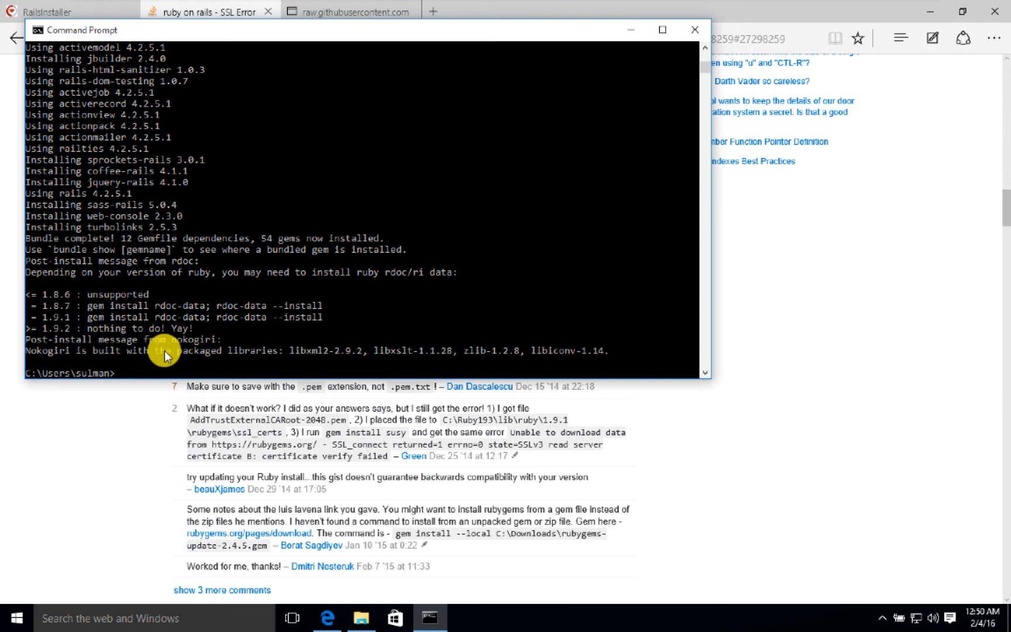
Change into the myapp folder, list its contents with dir, and start the Rails server.
type("cd \"My Documents\"")
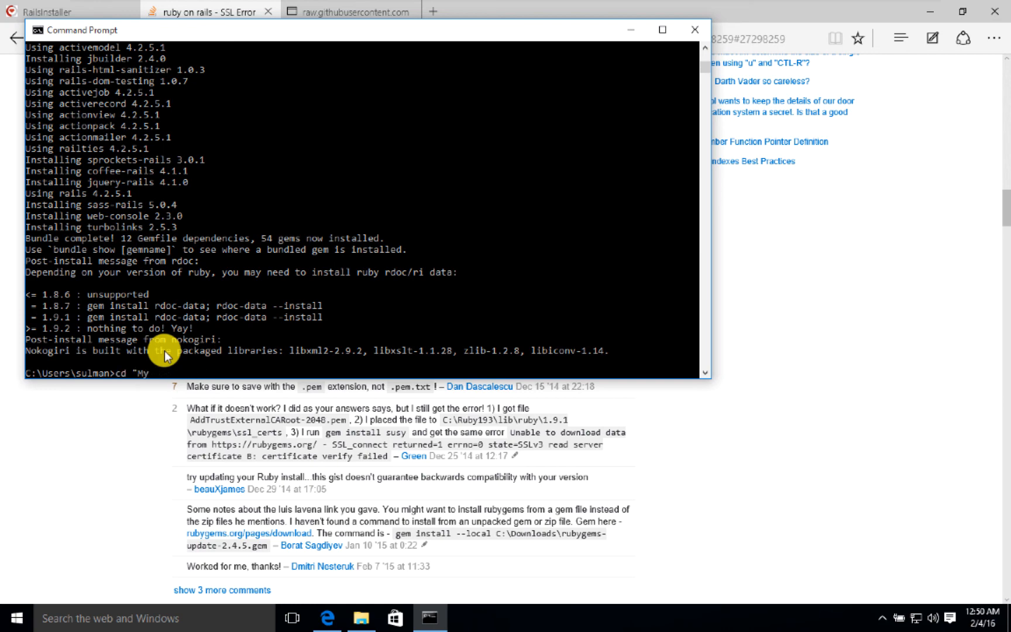
type("mapp")
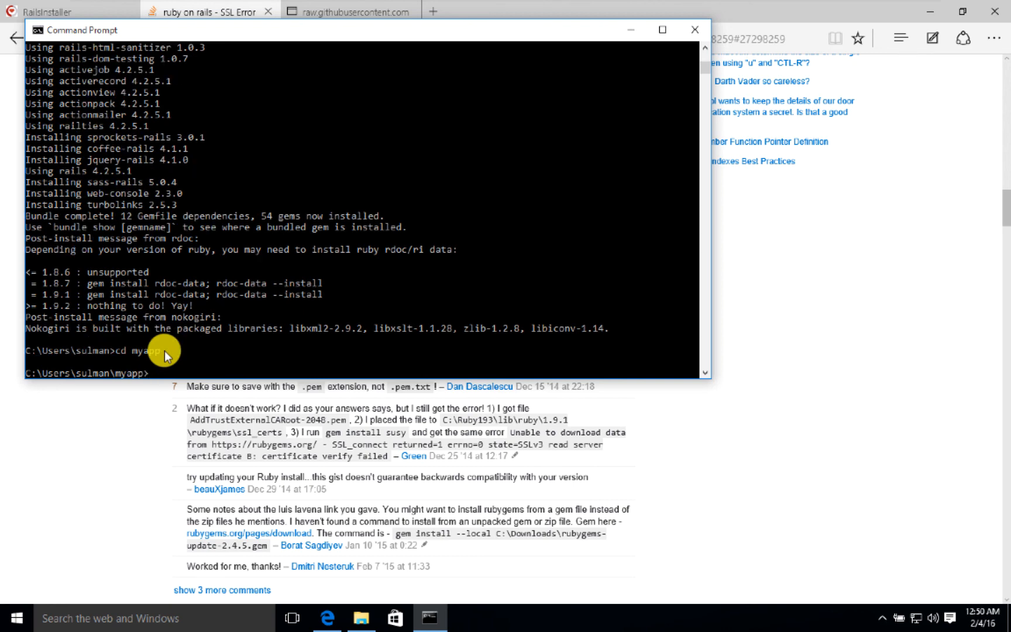
type("ls")
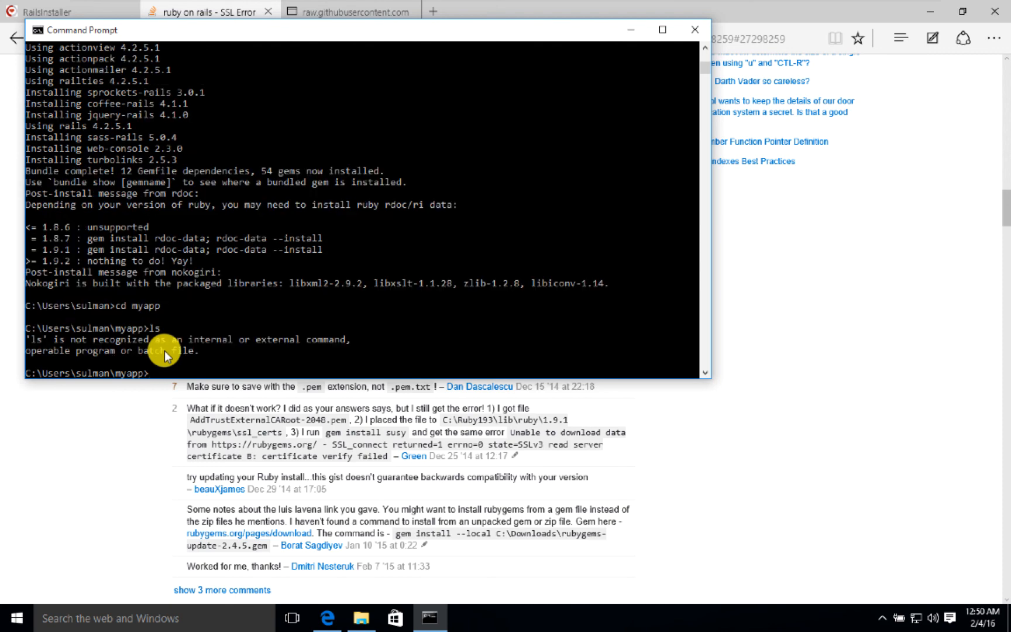
type("dir")
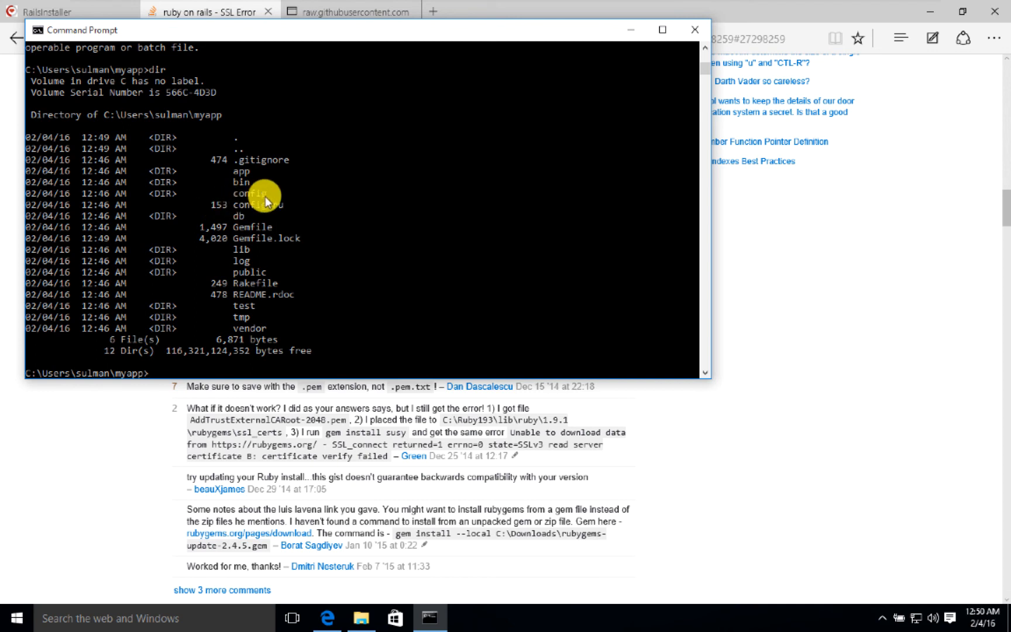
mouse_move(234, 372)
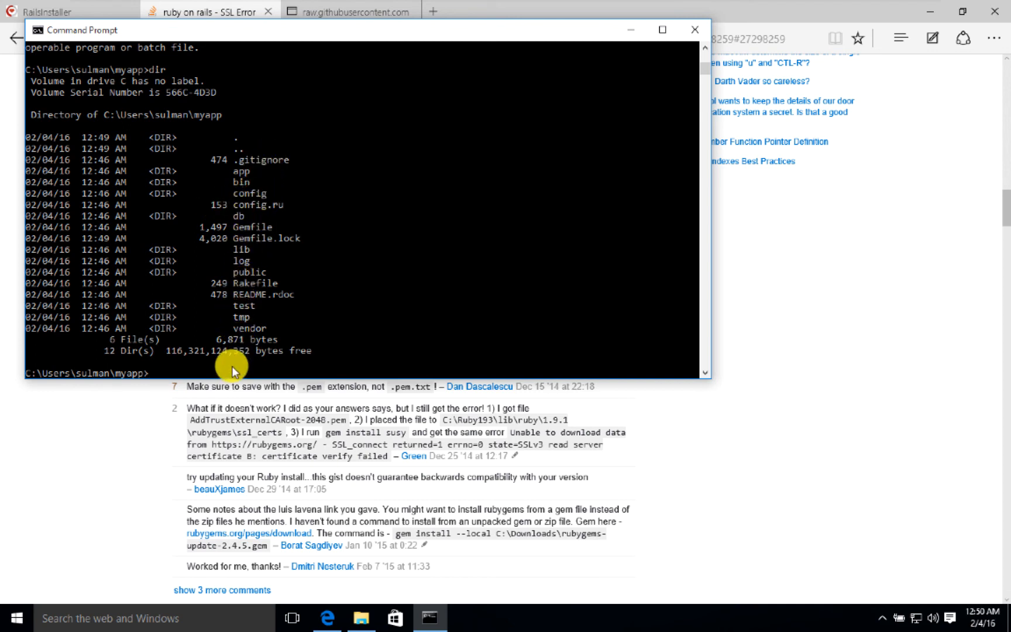
type("rails")
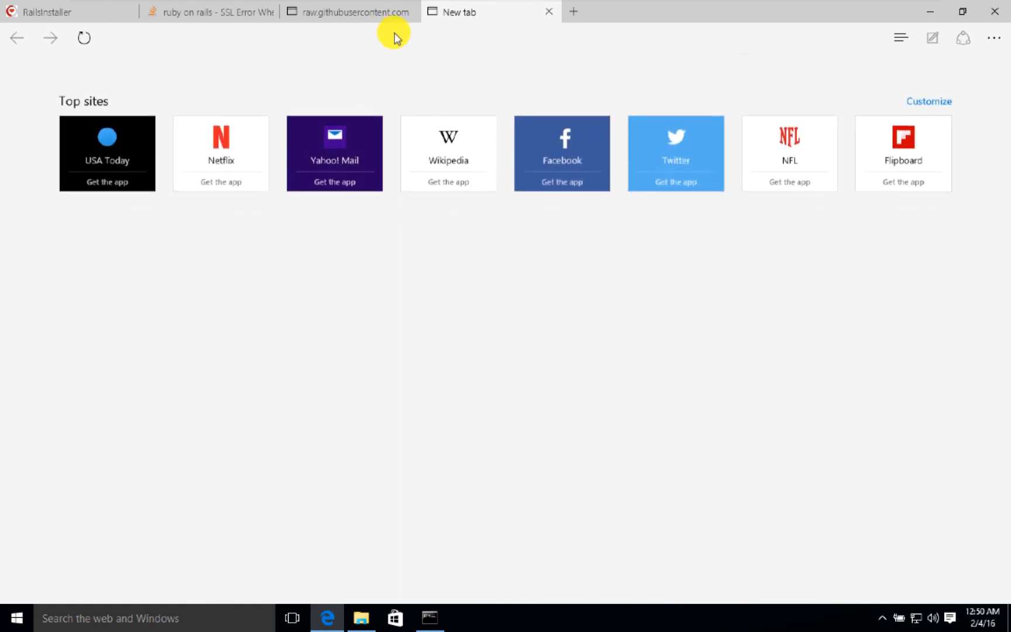
Load localhost:3000, view the application's environment details and Ruby version, then hide them.
type("localhost:3000")
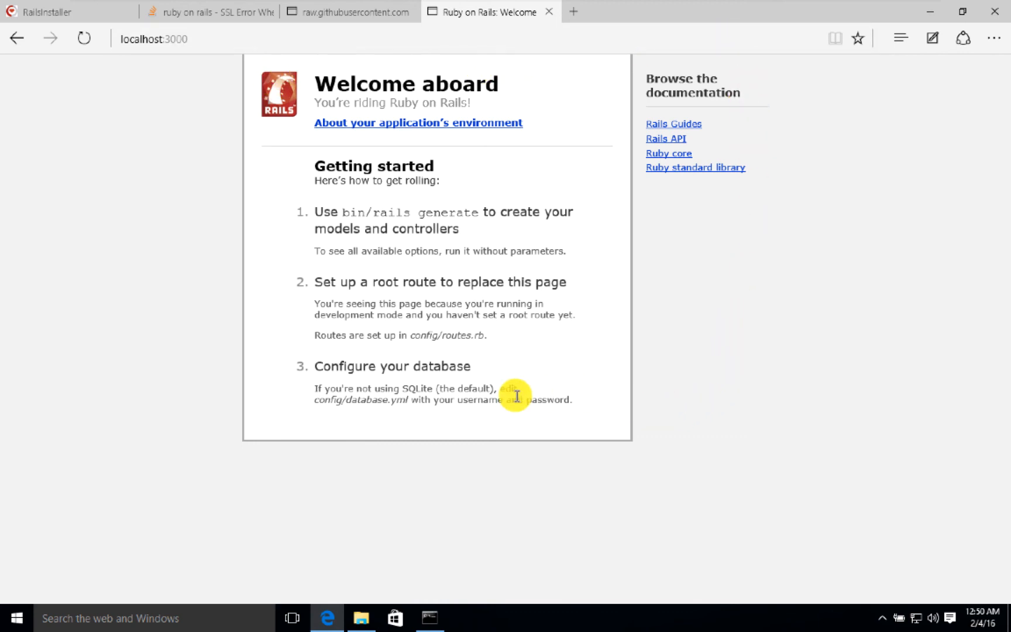
mouse_move(478, 123)
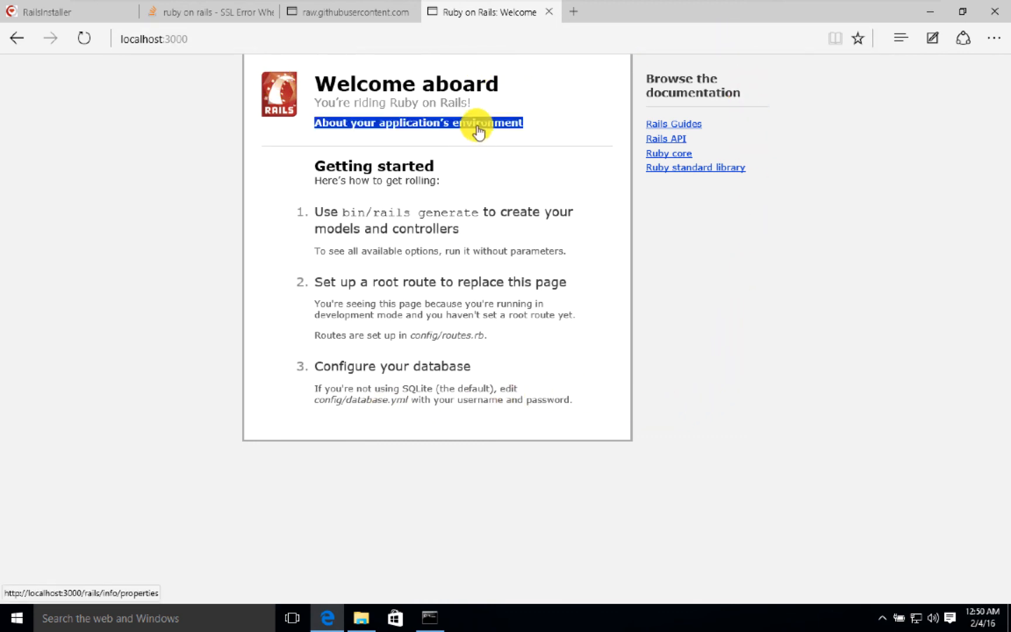
left_click(417, 123)
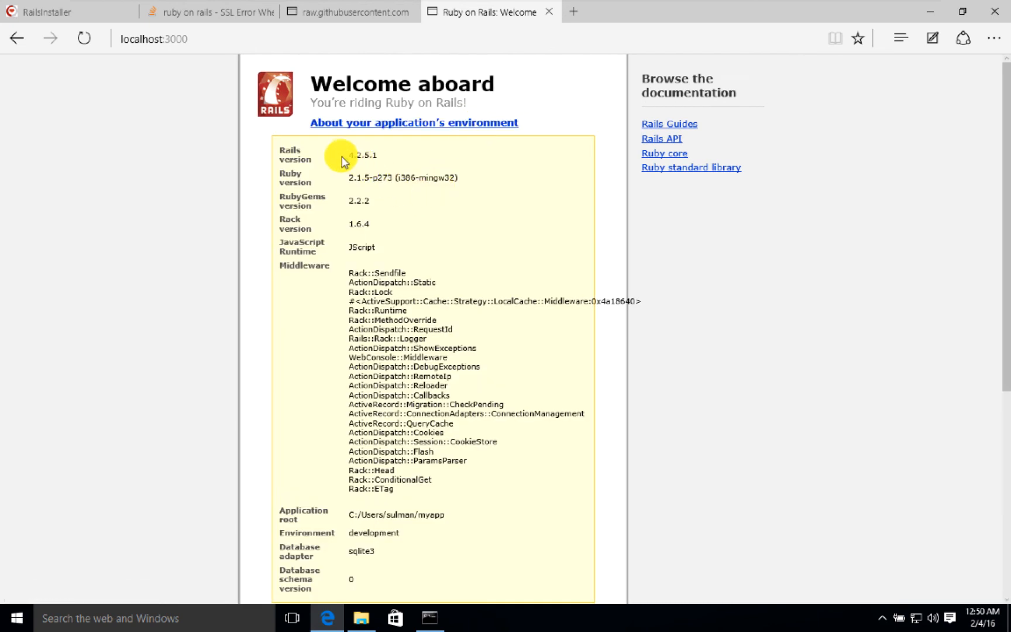
double_click(362, 154)
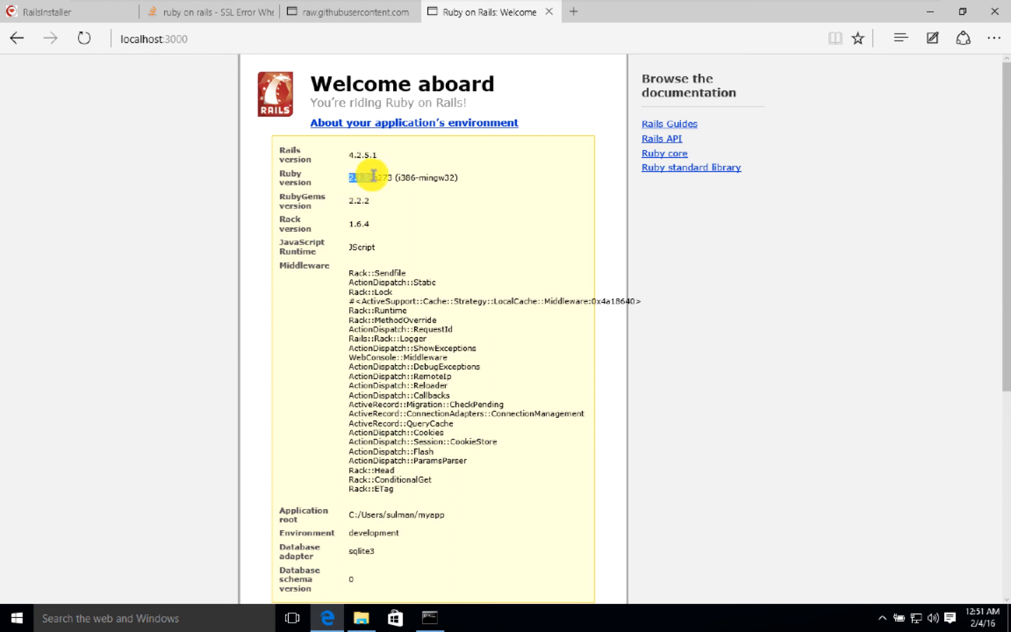
left_click_drag(371, 178, 340, 200)
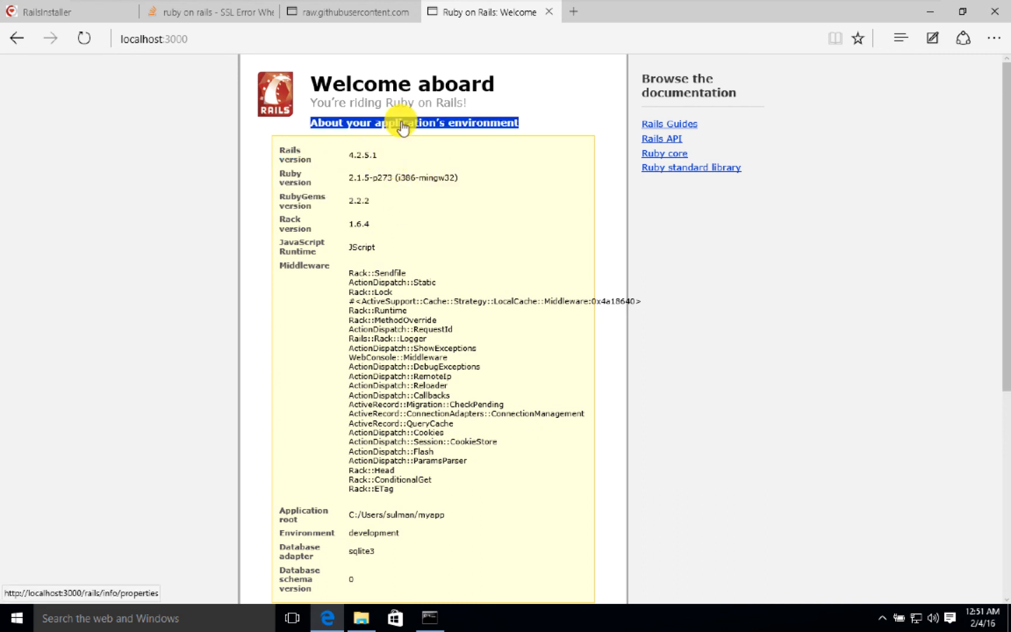
left_click(414, 123)
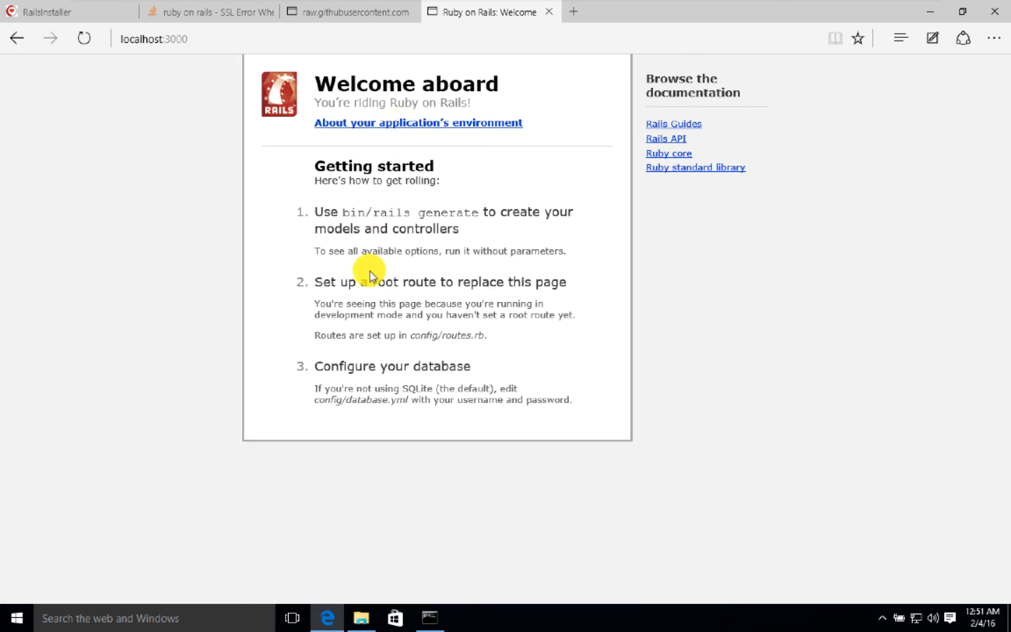